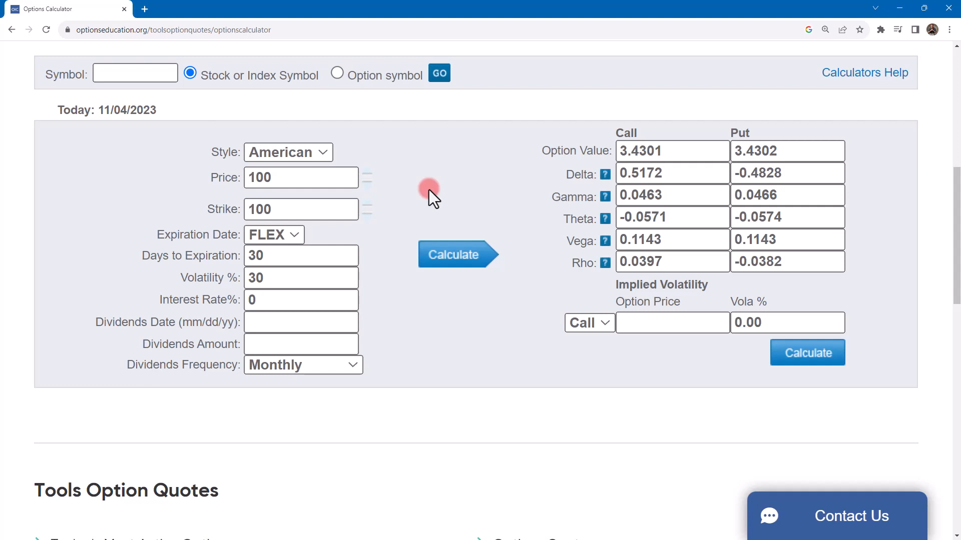
{"action": "mouse_move", "coordinate": [248, 201]}
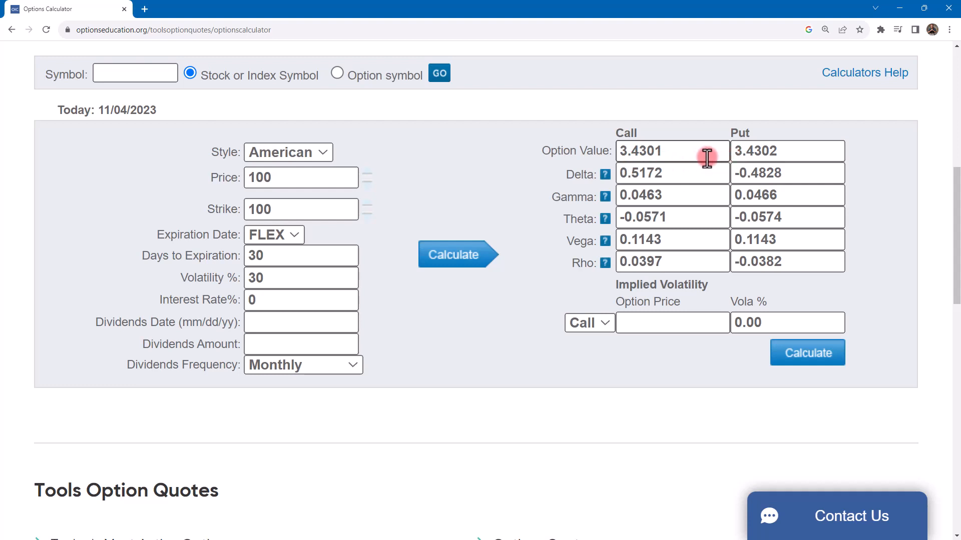
{"action": "mouse_move", "coordinate": [264, 300]}
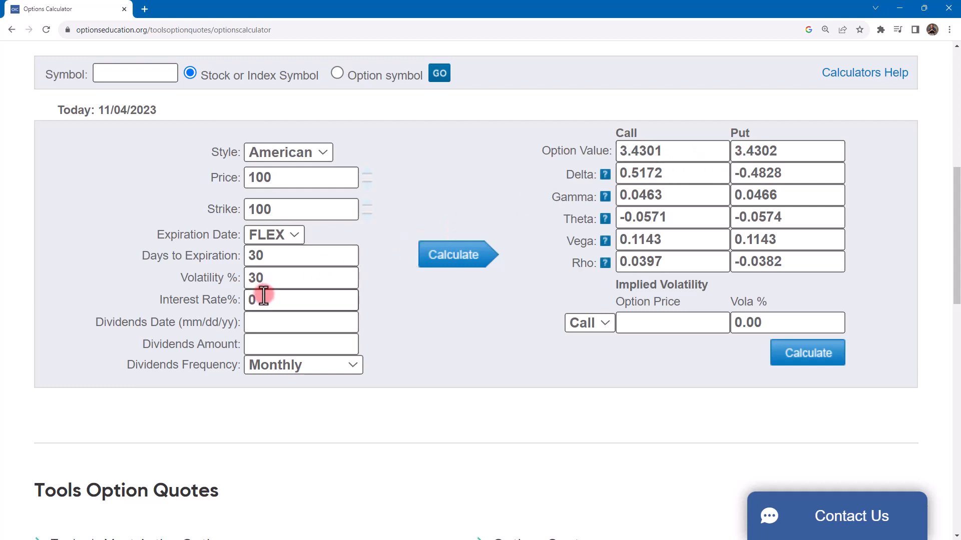
{"action": "mouse_move", "coordinate": [431, 303]}
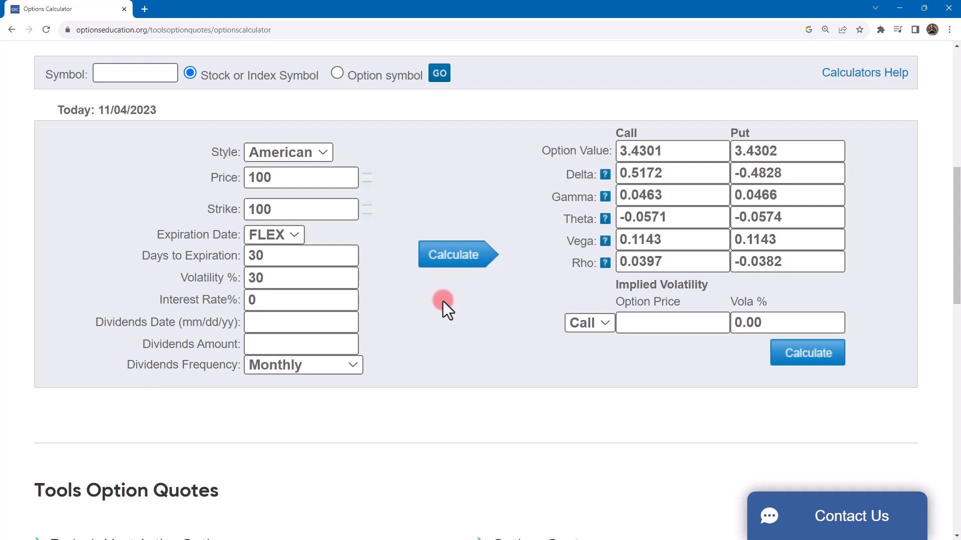
{"action": "mouse_move", "coordinate": [439, 309]}
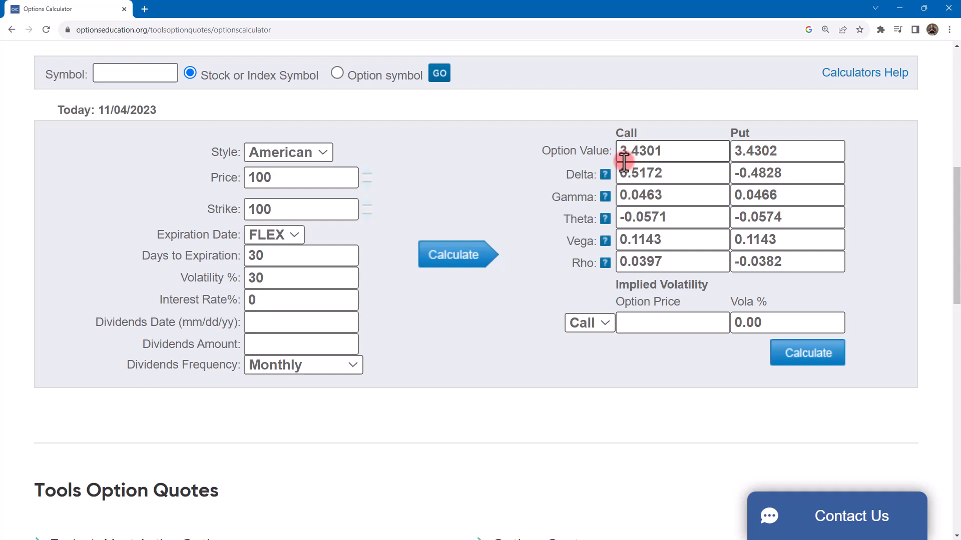
{"action": "mouse_move", "coordinate": [522, 187]}
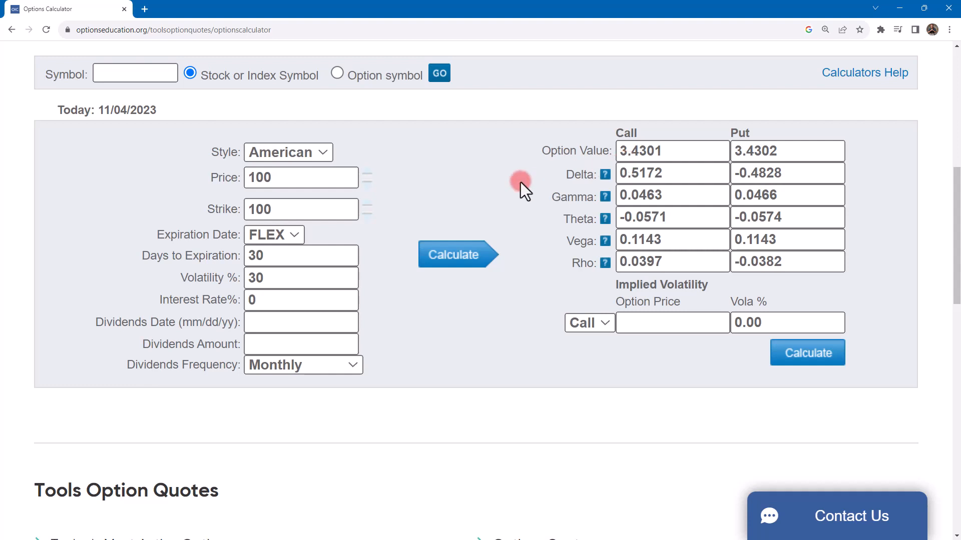
{"action": "mouse_move", "coordinate": [321, 189]}
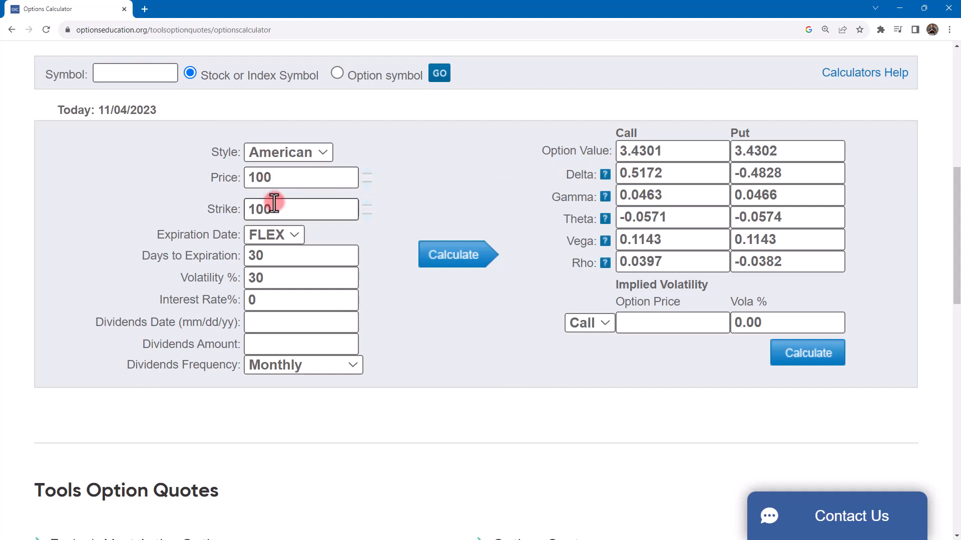
{"action": "mouse_move", "coordinate": [266, 255]}
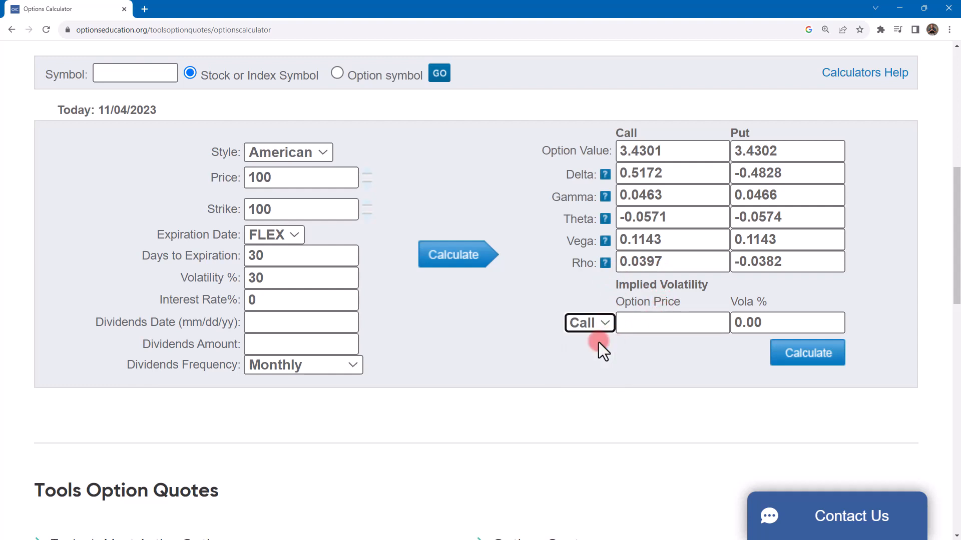
Enter a call option price of 5 and calculate the implied volatility (43.75%).
{"action": "left_click", "coordinate": [671, 323]}
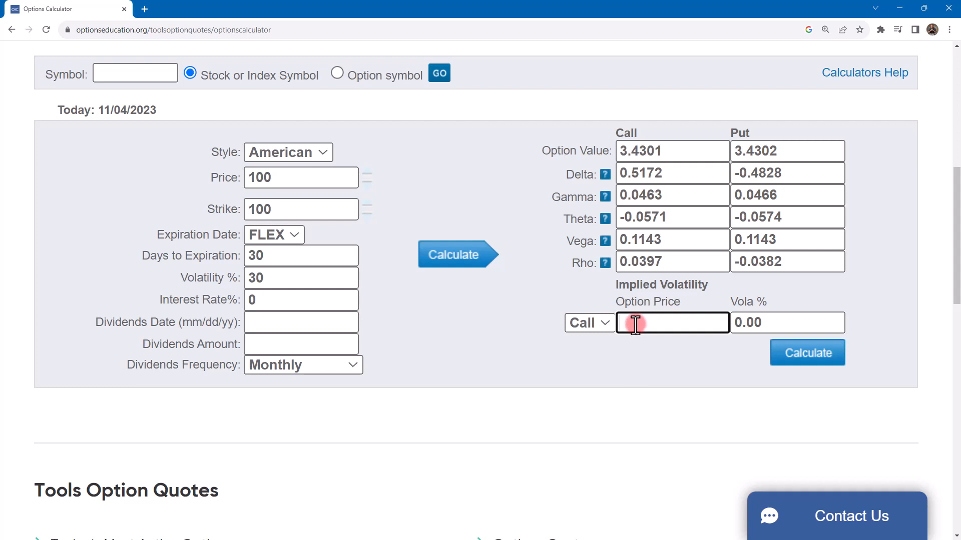
{"action": "type", "text": "5"}
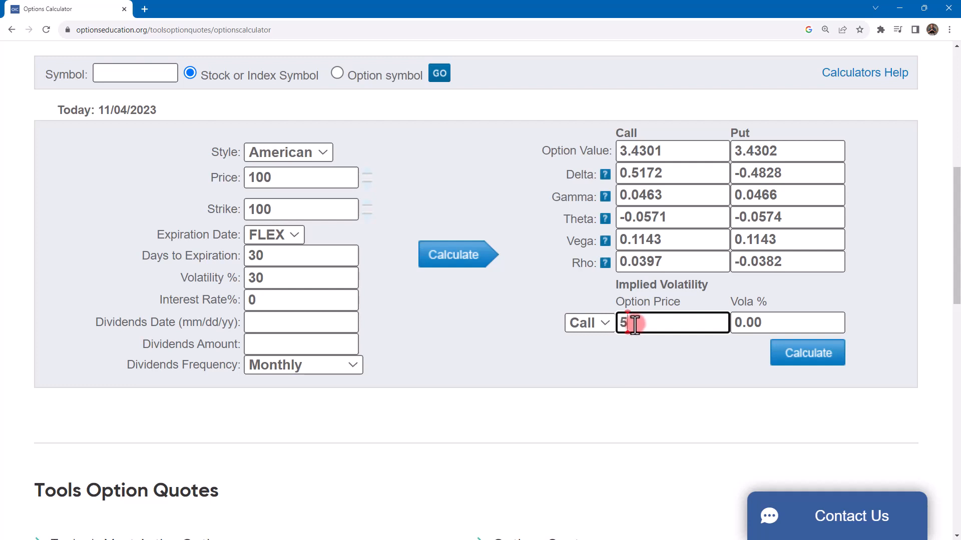
{"action": "left_click", "coordinate": [807, 353]}
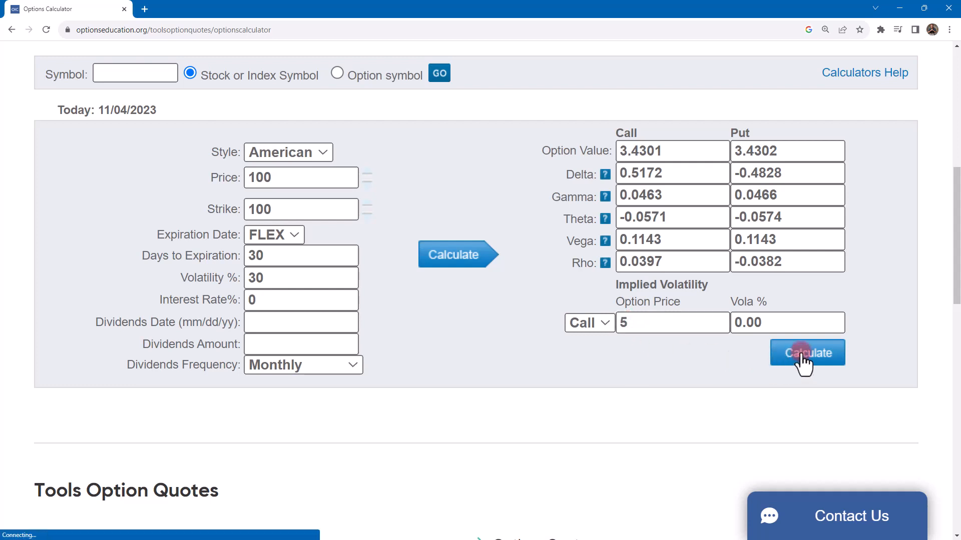
{"action": "left_click", "coordinate": [806, 352]}
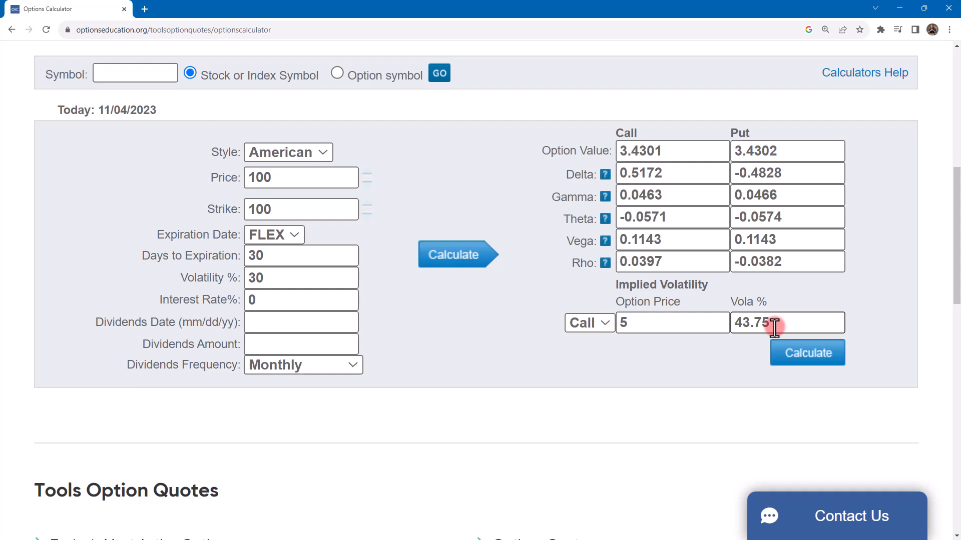
{"action": "mouse_move", "coordinate": [284, 288]}
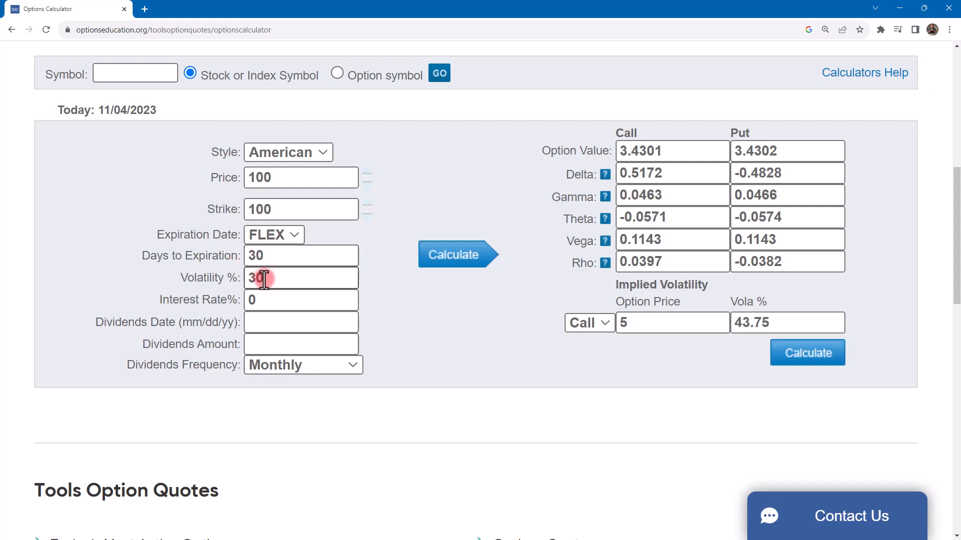
Replace volatility with 43.75% and recalculate, yielding call and put values near 5.00.
{"action": "double_click", "coordinate": [256, 278]}
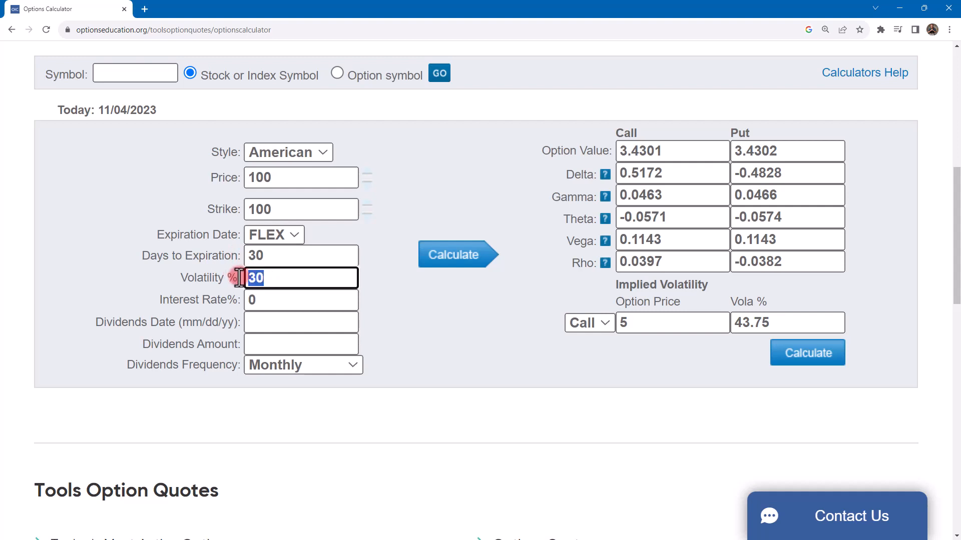
{"action": "type", "text": "43.75"}
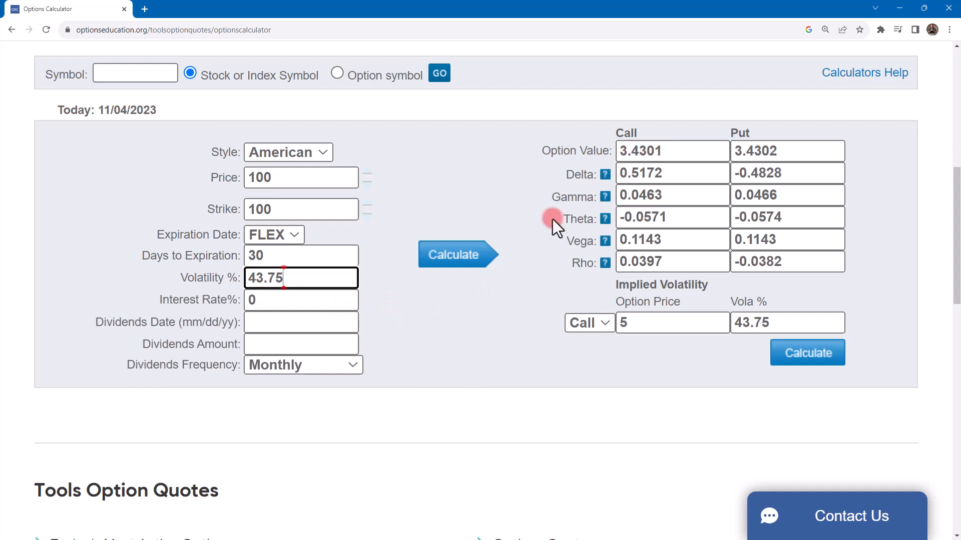
{"action": "left_click", "coordinate": [459, 254]}
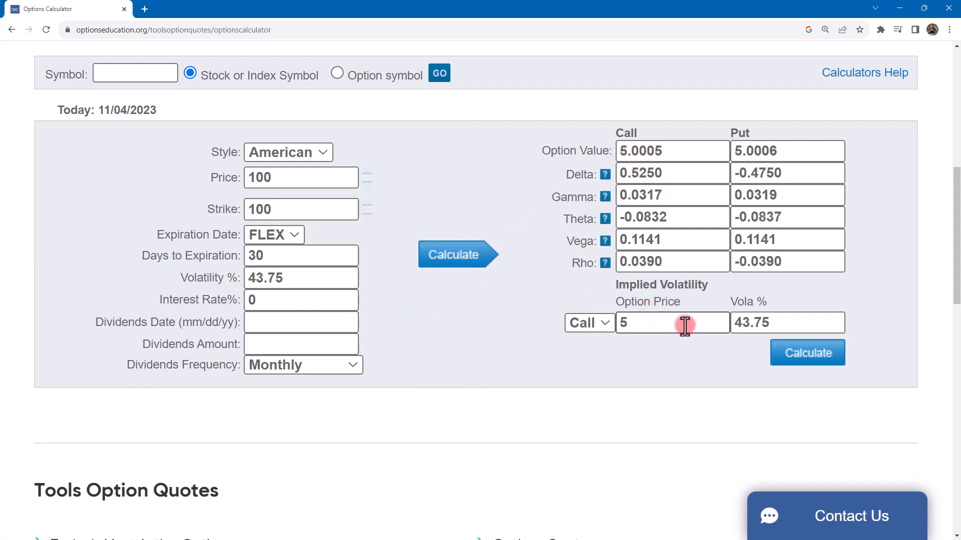
{"action": "mouse_move", "coordinate": [737, 323]}
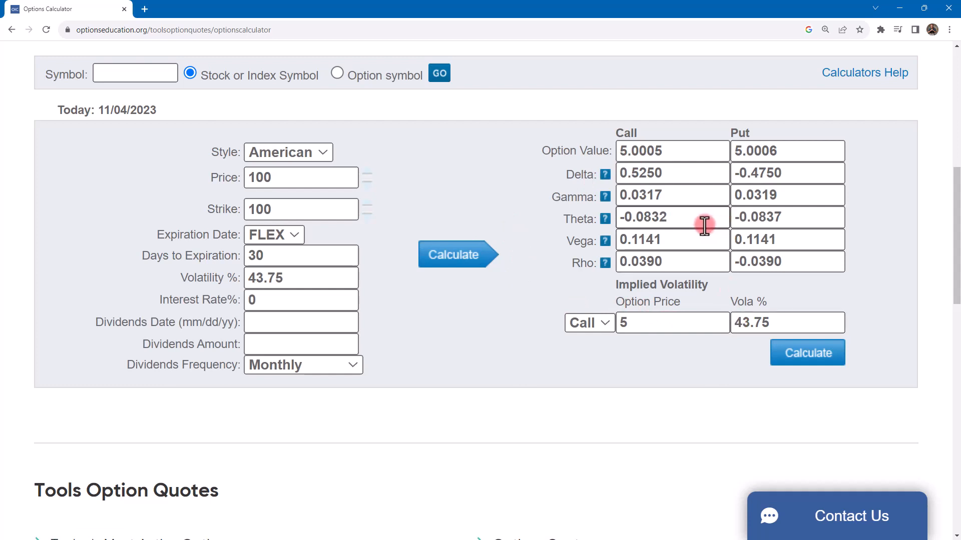
{"action": "mouse_move", "coordinate": [695, 235]}
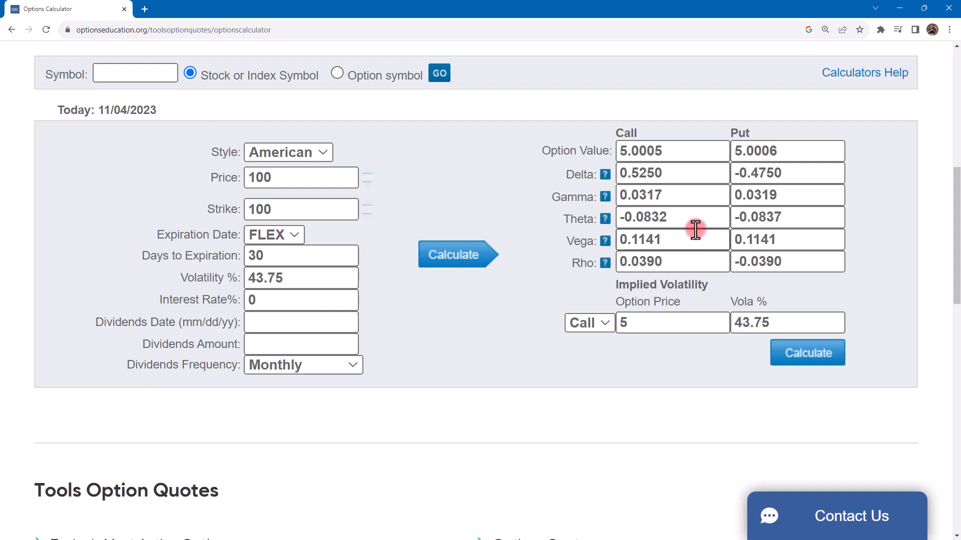
{"action": "mouse_move", "coordinate": [671, 150]}
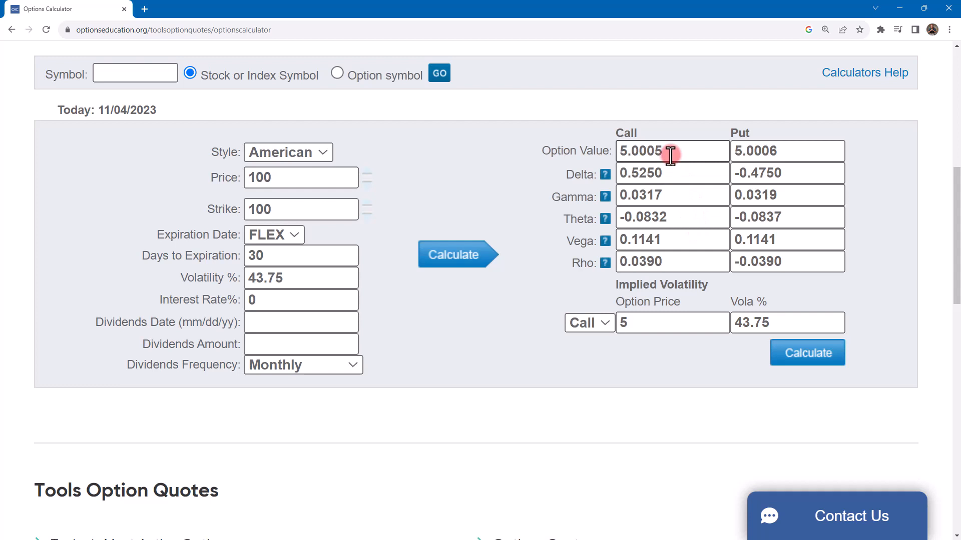
{"action": "mouse_move", "coordinate": [305, 278]}
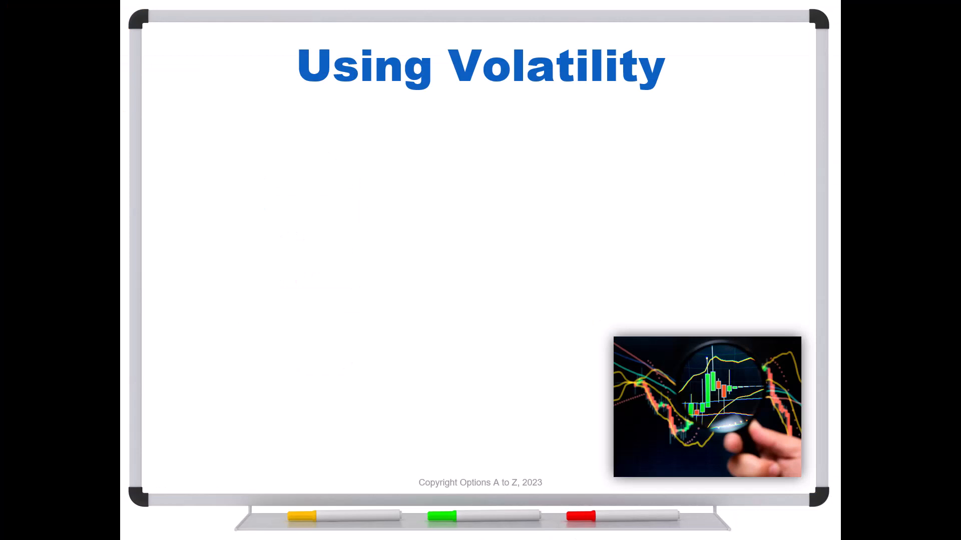
{"action": "key", "text": "right"}
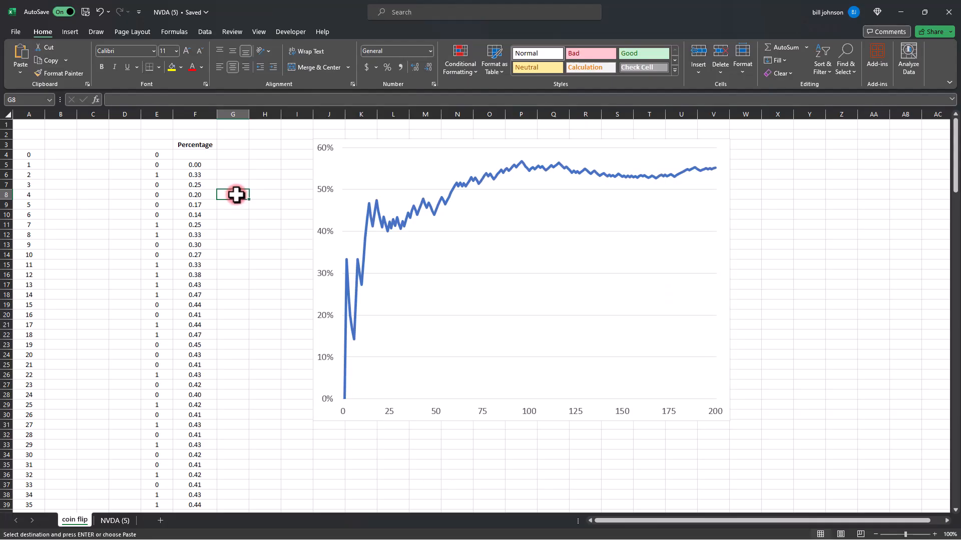
{"action": "mouse_move", "coordinate": [256, 191]}
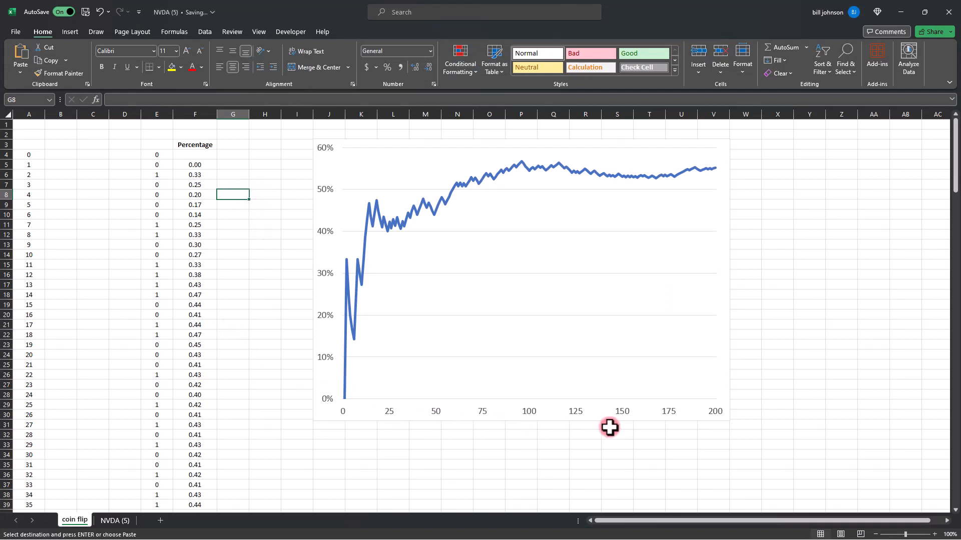
{"action": "mouse_move", "coordinate": [349, 288]}
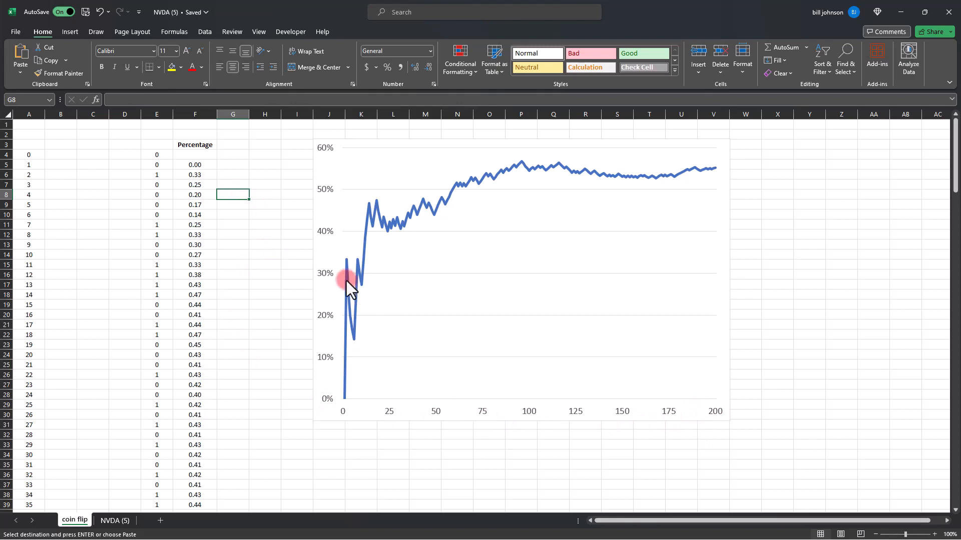
{"action": "mouse_move", "coordinate": [336, 215]}
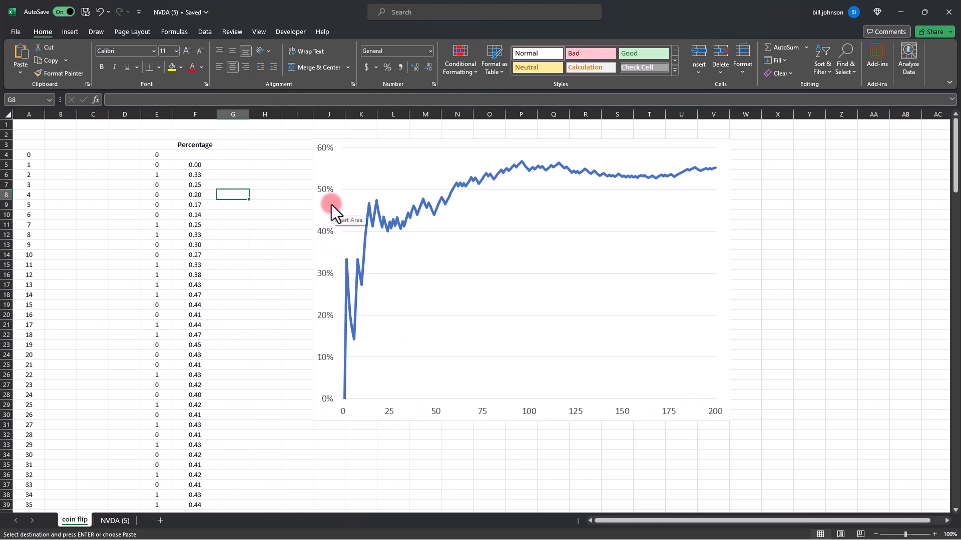
{"action": "mouse_move", "coordinate": [399, 383]}
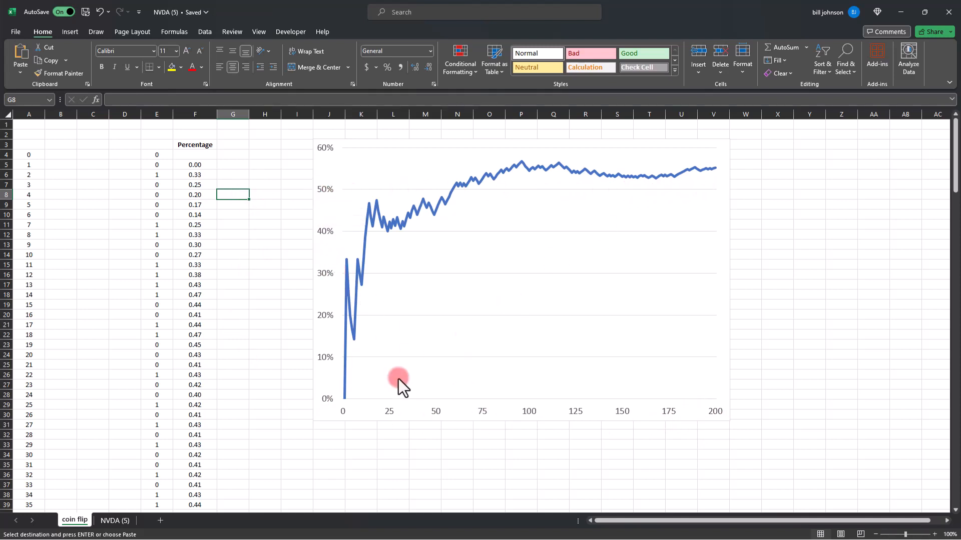
{"action": "mouse_move", "coordinate": [286, 344]}
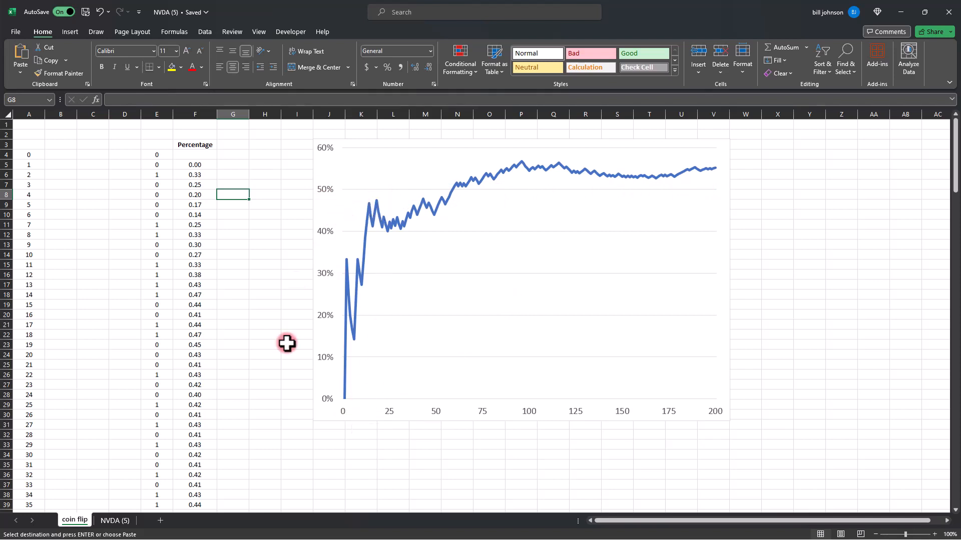
{"action": "mouse_move", "coordinate": [374, 208]}
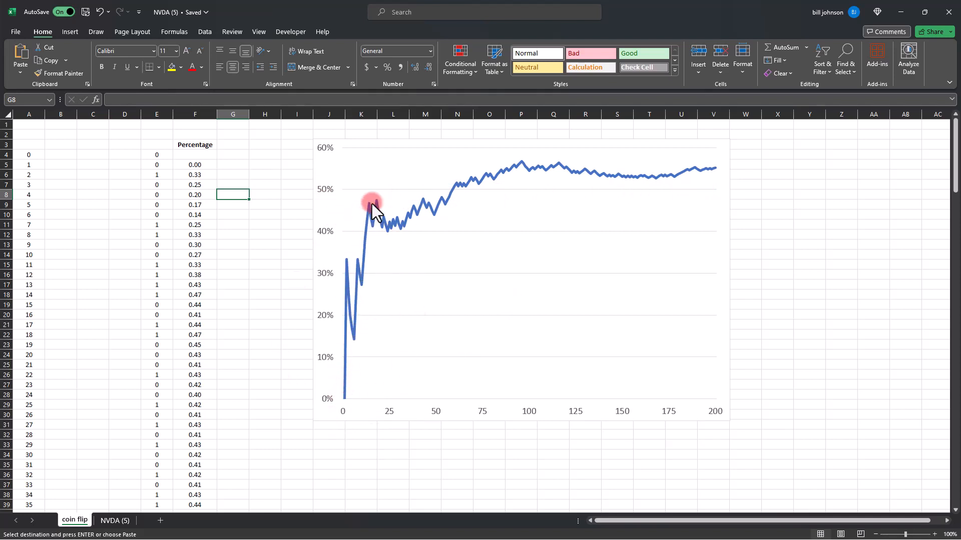
{"action": "mouse_move", "coordinate": [329, 199]}
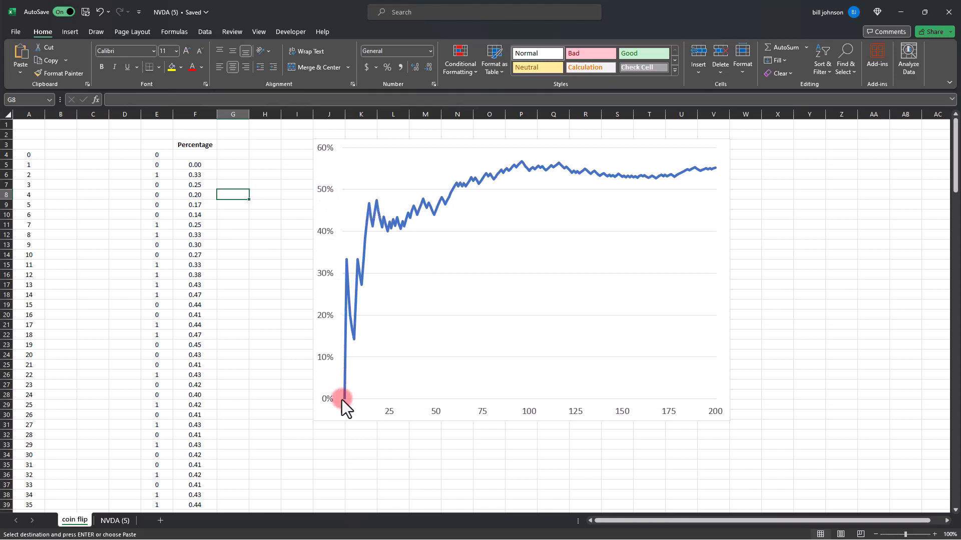
{"action": "mouse_move", "coordinate": [347, 402]}
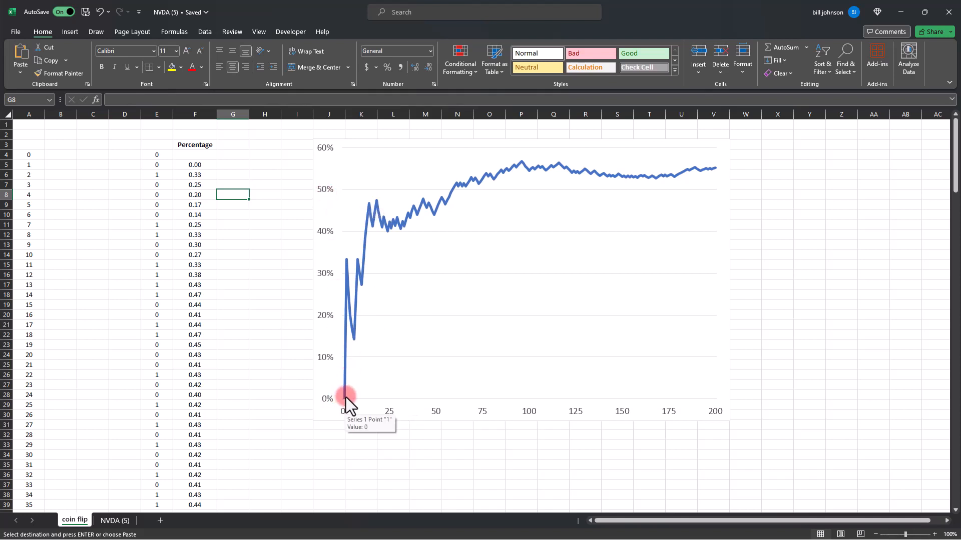
{"action": "mouse_move", "coordinate": [349, 364]}
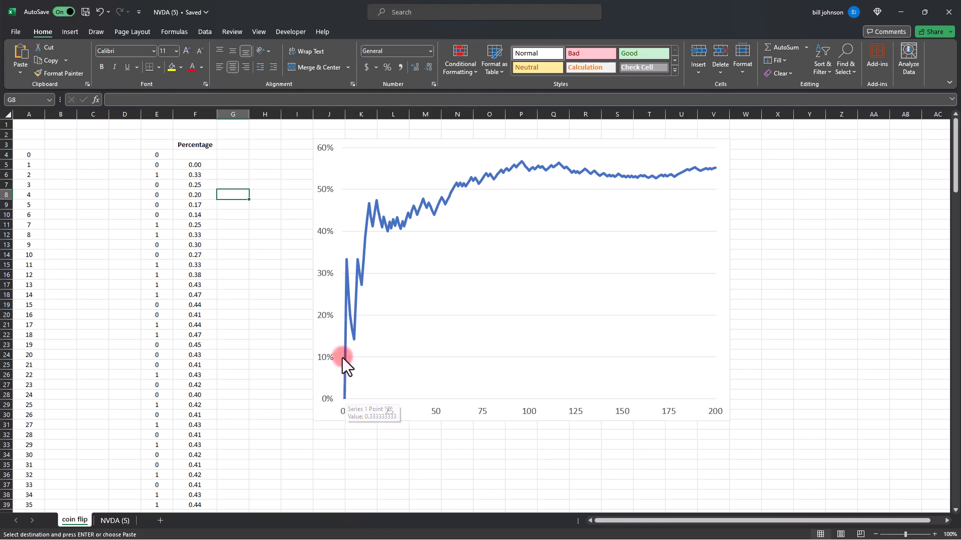
{"action": "mouse_move", "coordinate": [358, 281]}
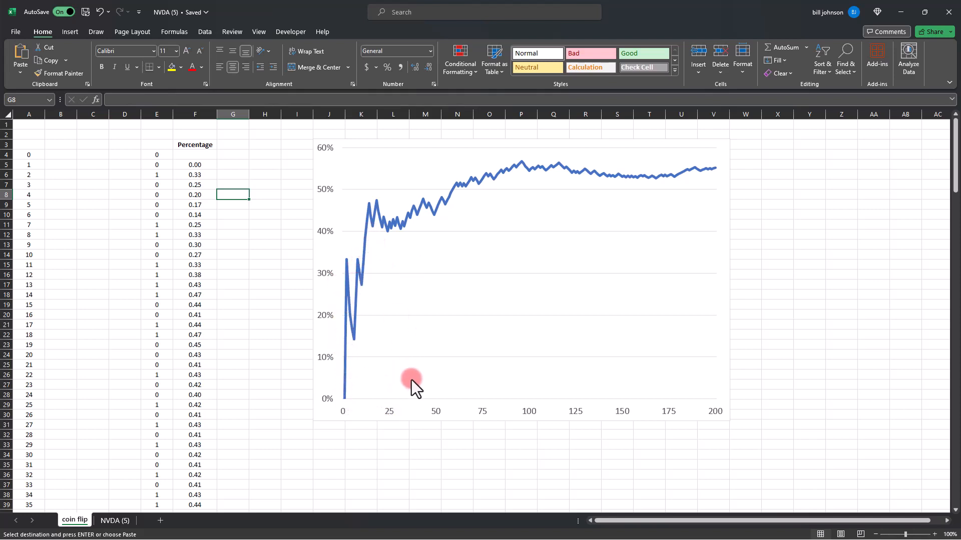
{"action": "mouse_move", "coordinate": [543, 202]}
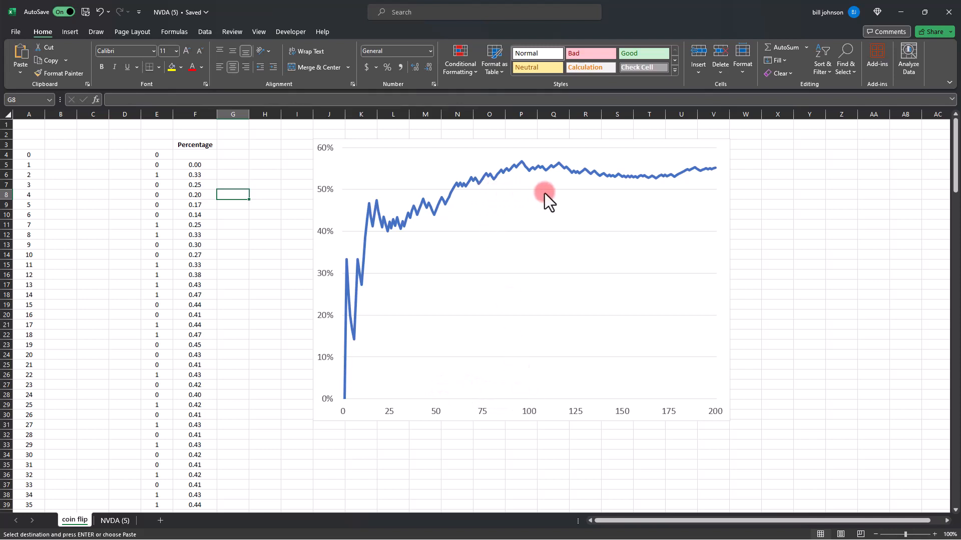
{"action": "mouse_move", "coordinate": [683, 197]}
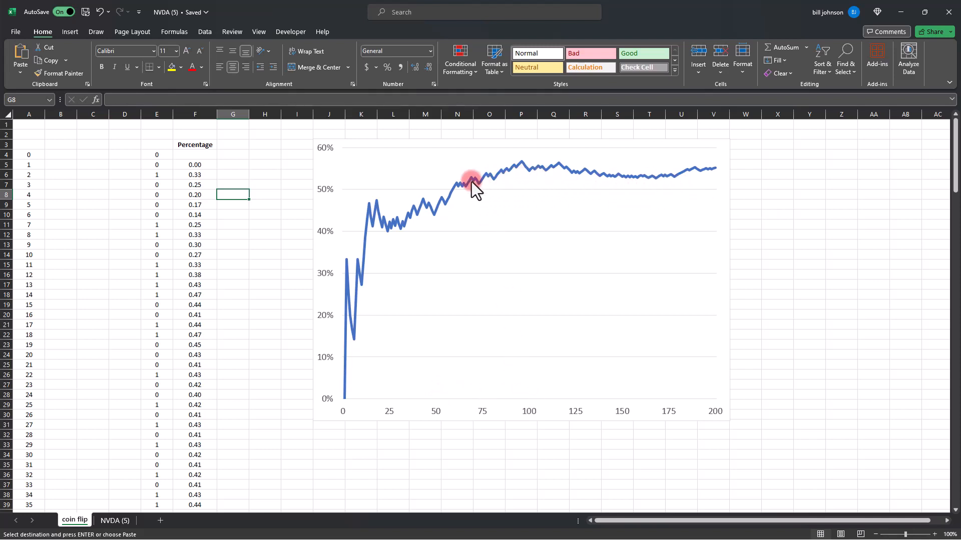
{"action": "mouse_move", "coordinate": [606, 186]}
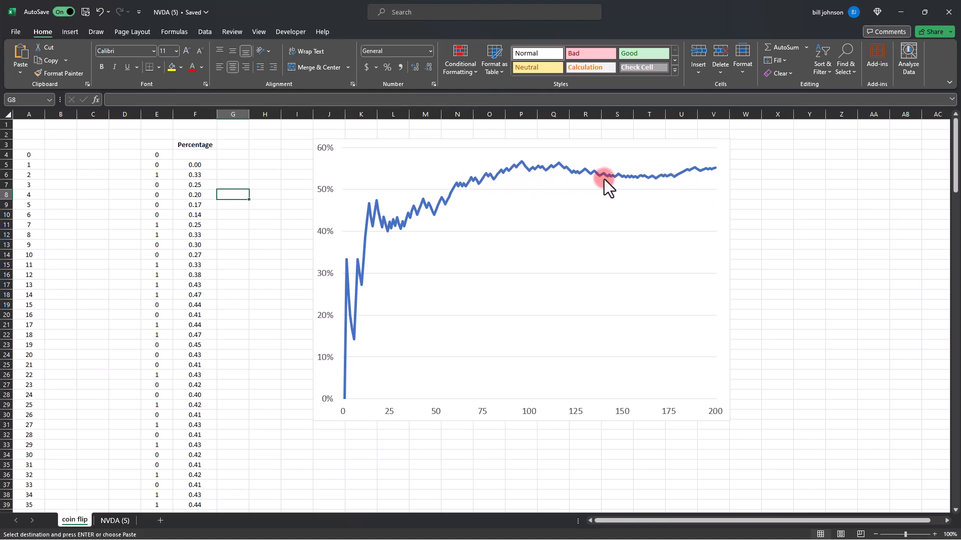
{"action": "mouse_move", "coordinate": [655, 188]}
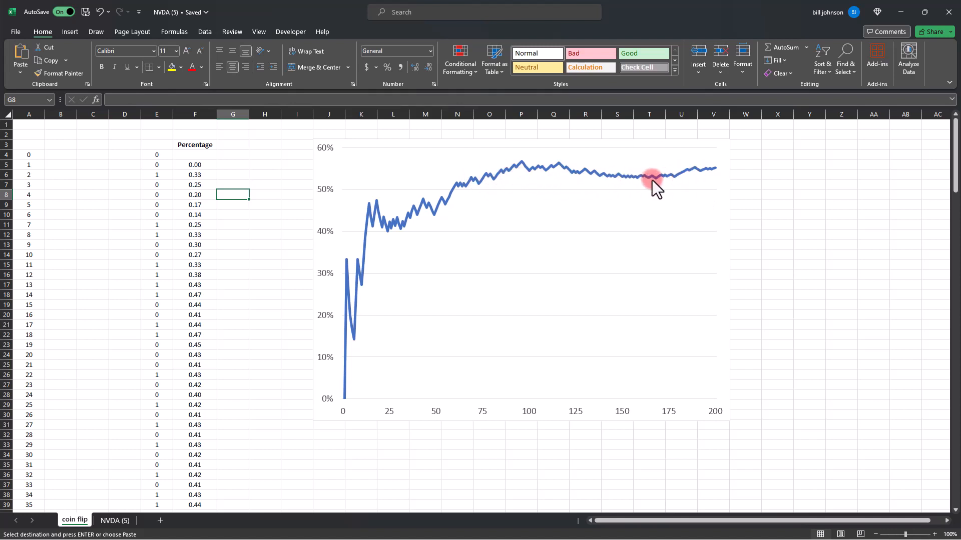
{"action": "mouse_move", "coordinate": [323, 408]}
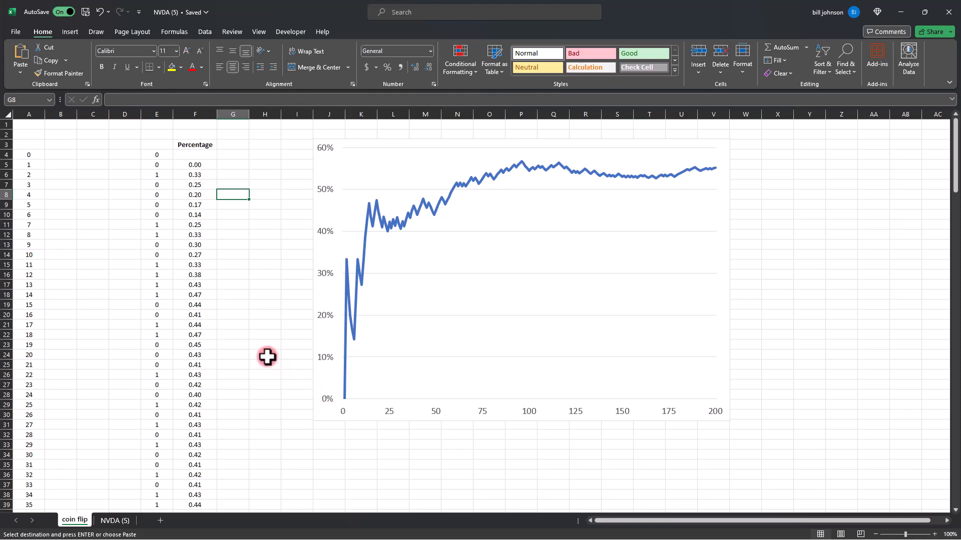
{"action": "mouse_move", "coordinate": [240, 256]}
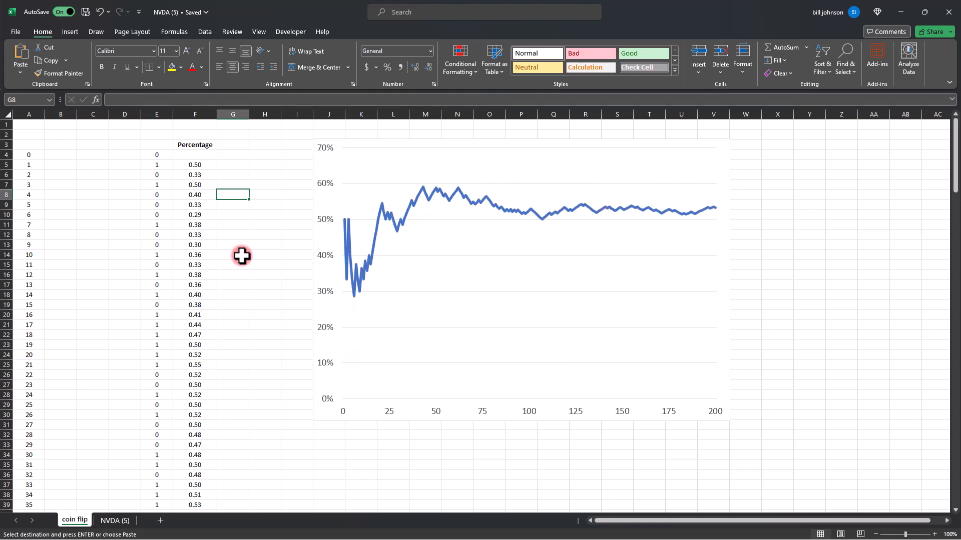
{"action": "mouse_move", "coordinate": [344, 224]}
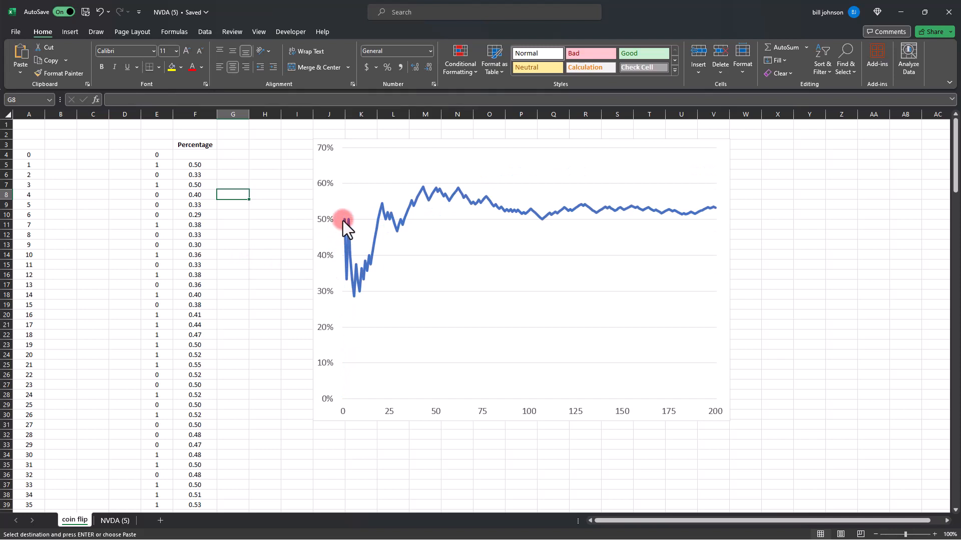
{"action": "mouse_move", "coordinate": [352, 291]}
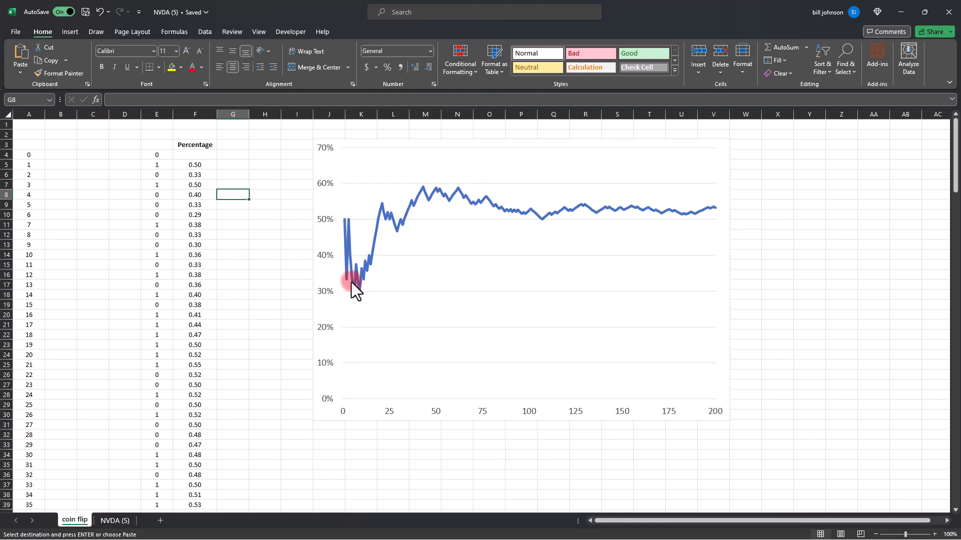
{"action": "mouse_move", "coordinate": [355, 304]}
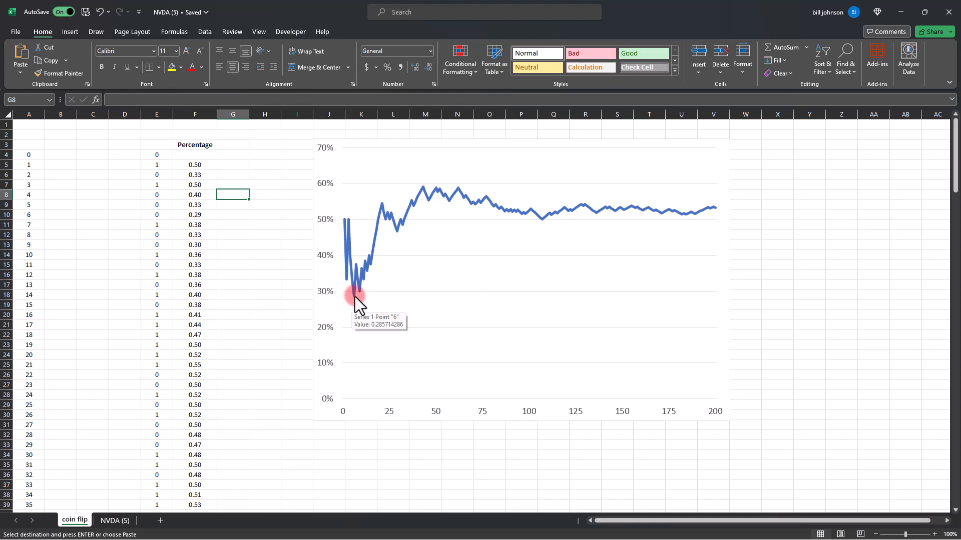
{"action": "mouse_move", "coordinate": [363, 295]}
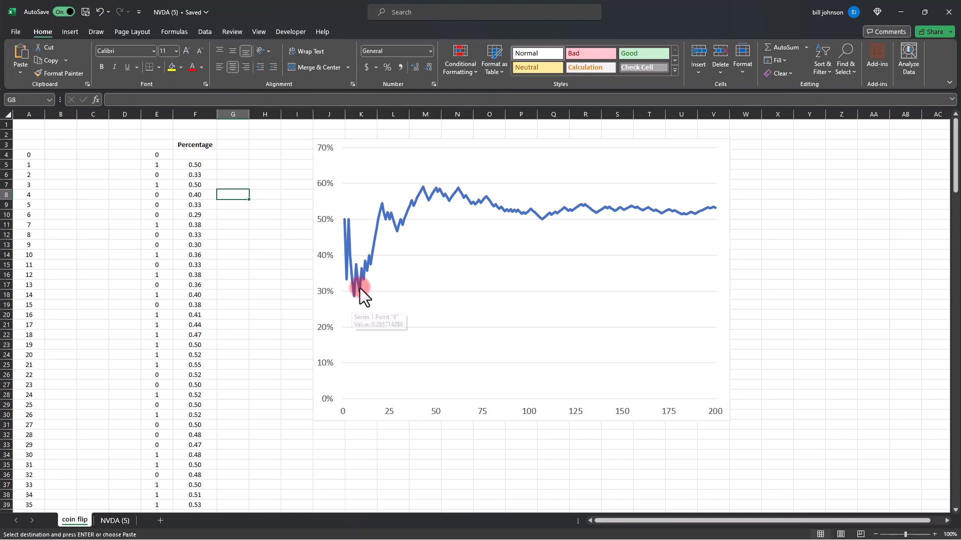
{"action": "mouse_move", "coordinate": [497, 218]}
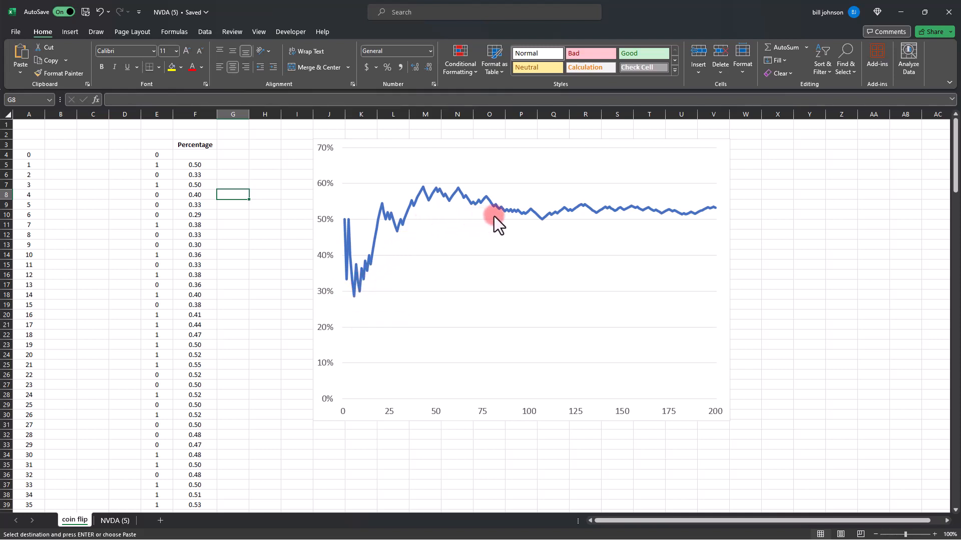
{"action": "mouse_move", "coordinate": [340, 238]}
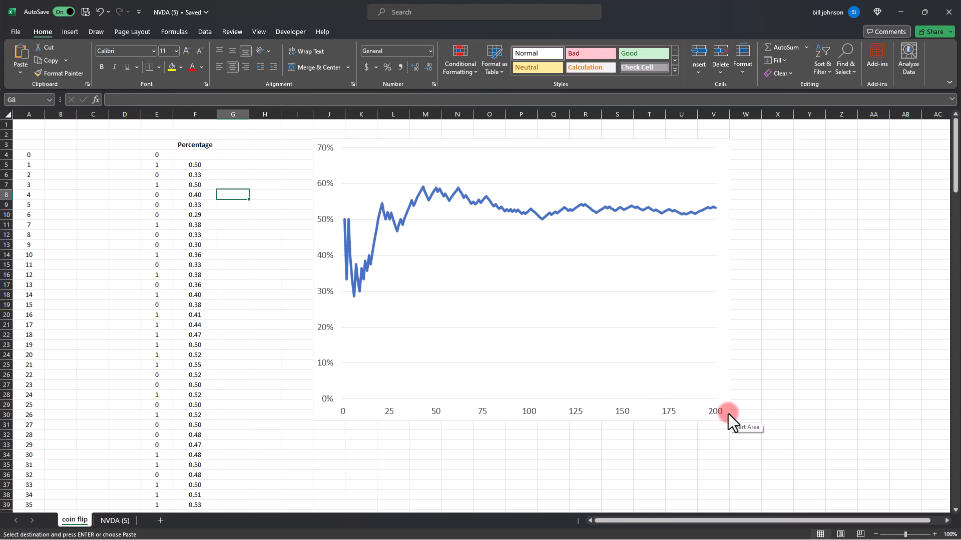
{"action": "mouse_move", "coordinate": [692, 226]}
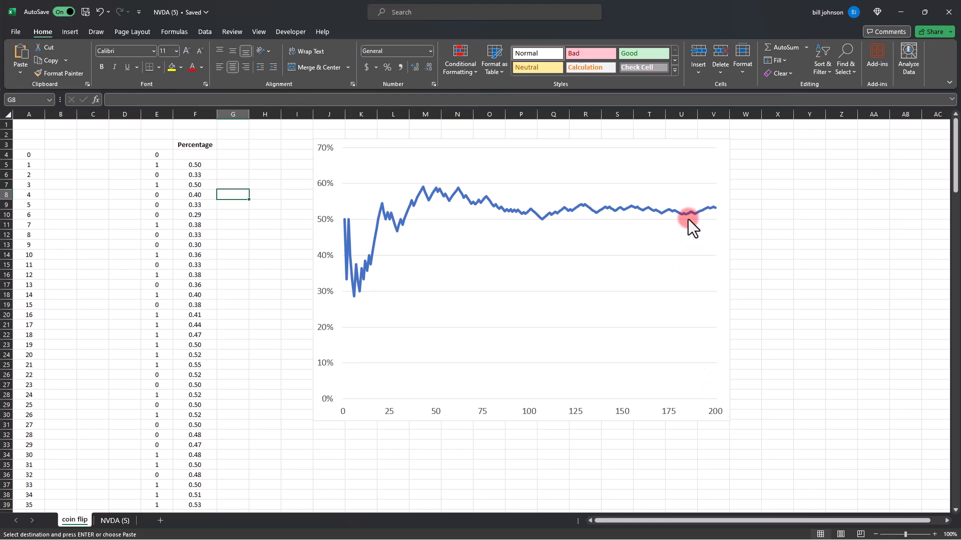
{"action": "mouse_move", "coordinate": [575, 224]}
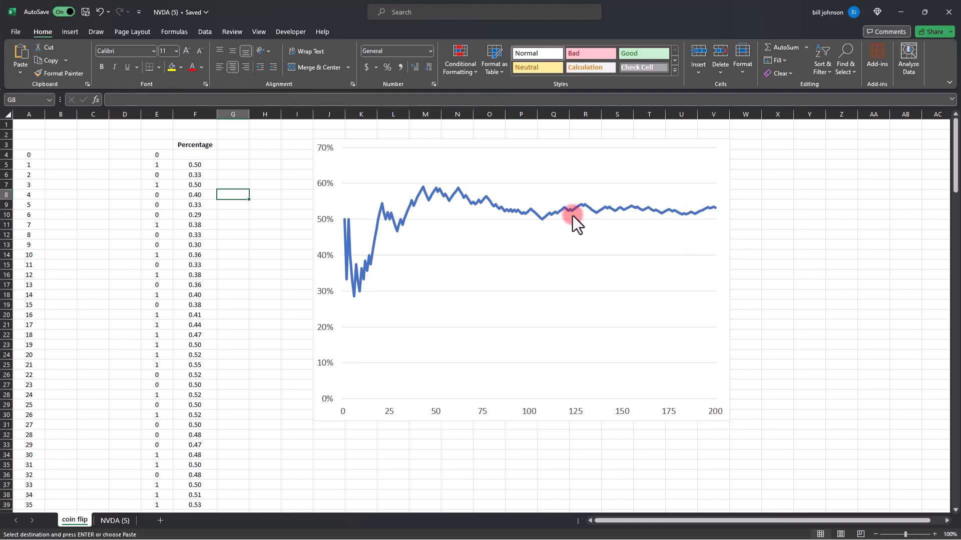
{"action": "mouse_move", "coordinate": [599, 191]}
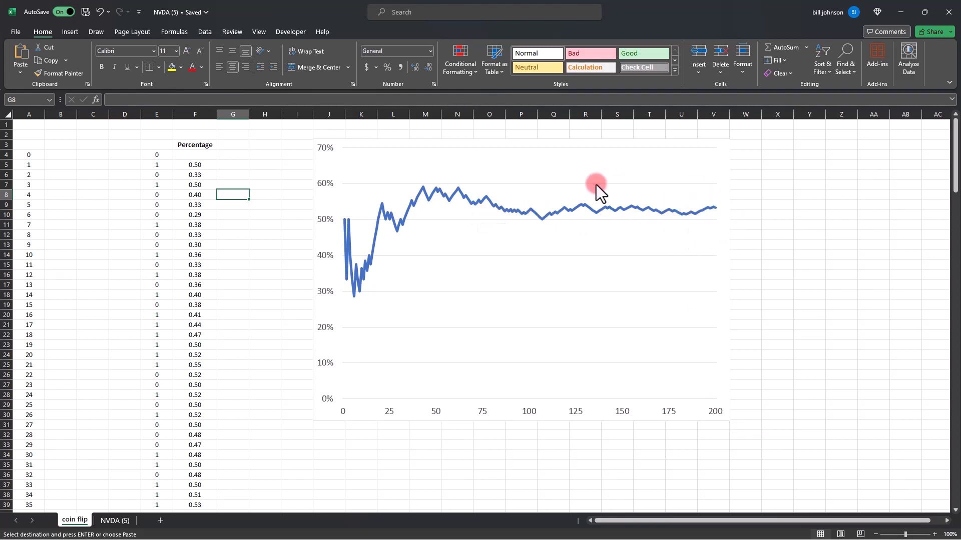
{"action": "mouse_move", "coordinate": [670, 226]}
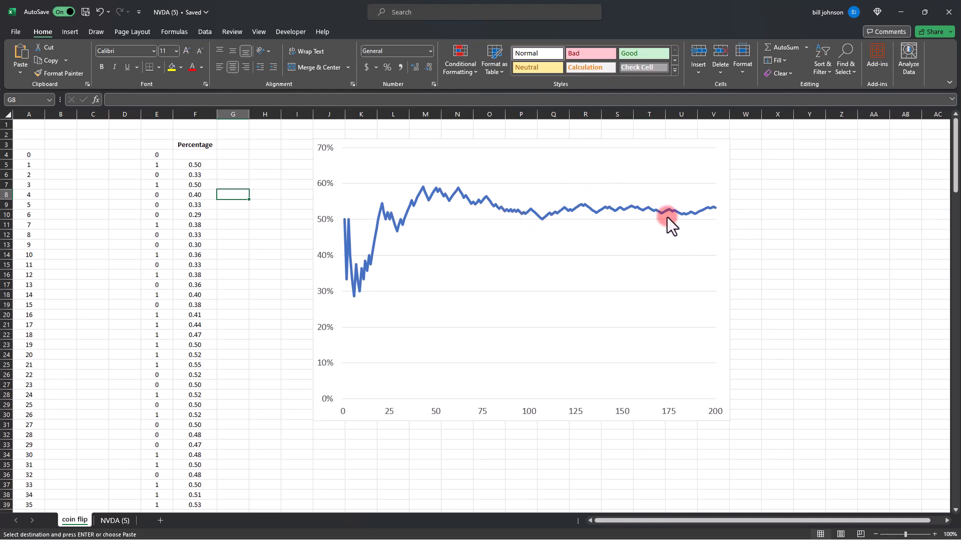
{"action": "mouse_move", "coordinate": [568, 221]}
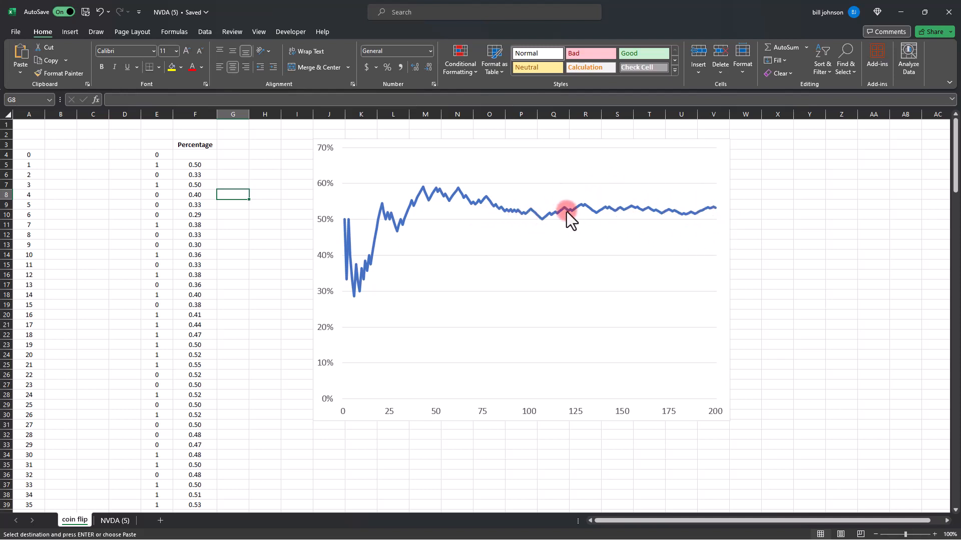
{"action": "mouse_move", "coordinate": [694, 221]}
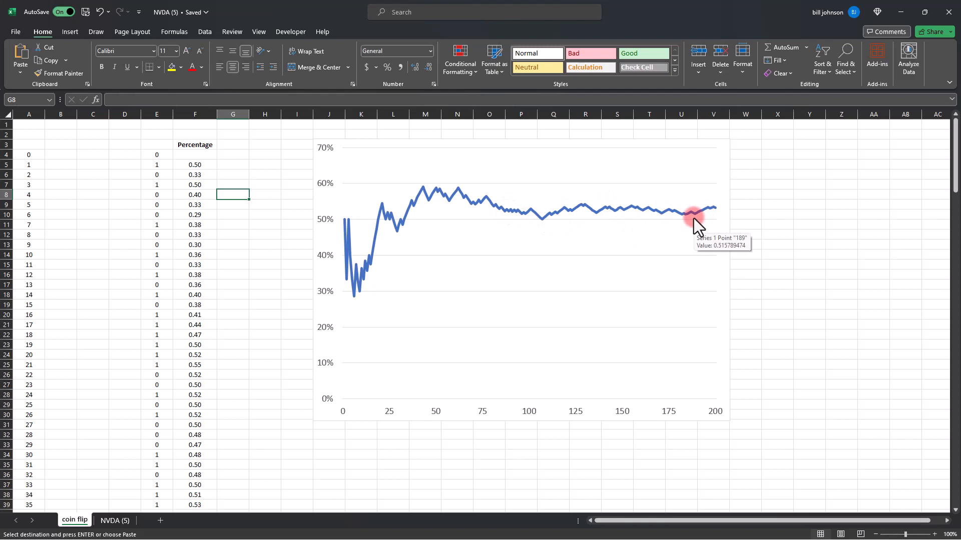
{"action": "mouse_move", "coordinate": [357, 279]}
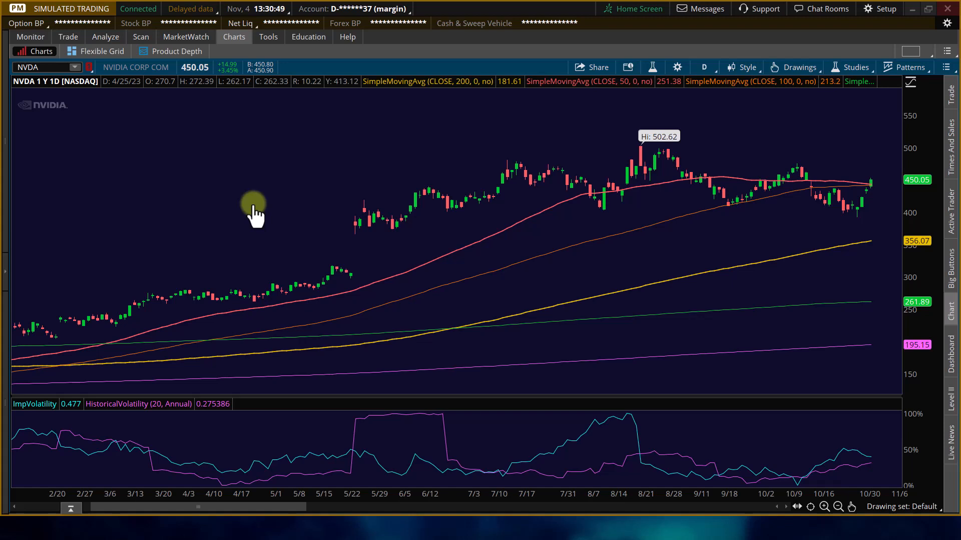
{"action": "mouse_move", "coordinate": [356, 457]}
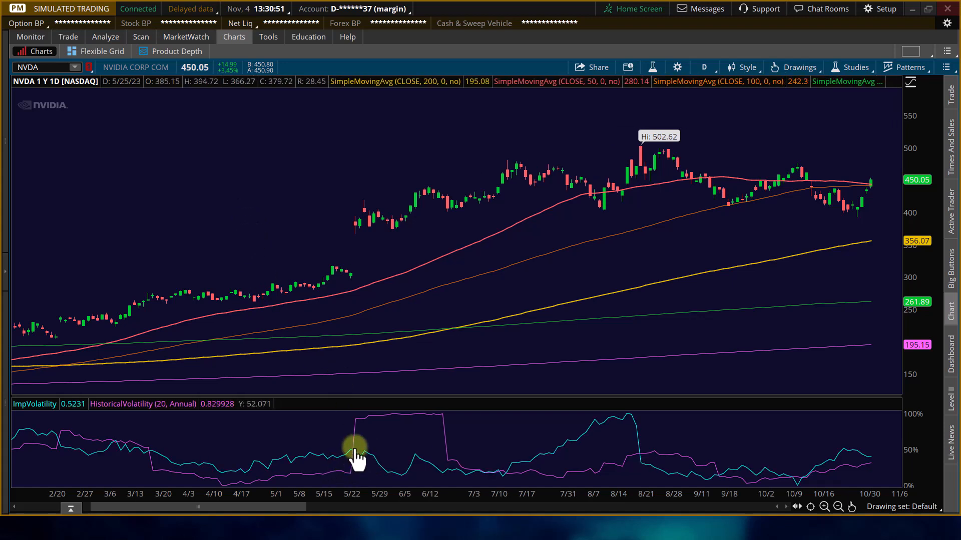
{"action": "mouse_move", "coordinate": [354, 440]}
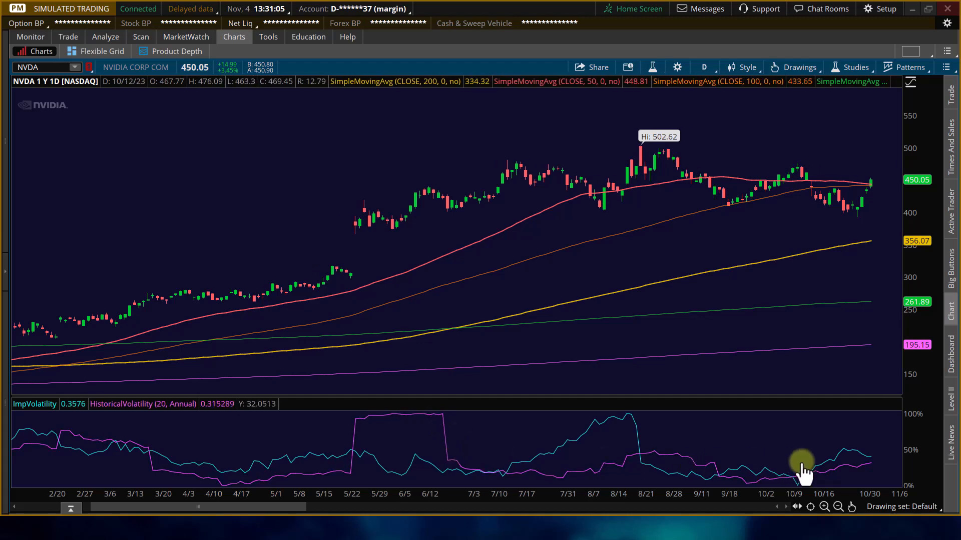
{"action": "mouse_move", "coordinate": [870, 466]}
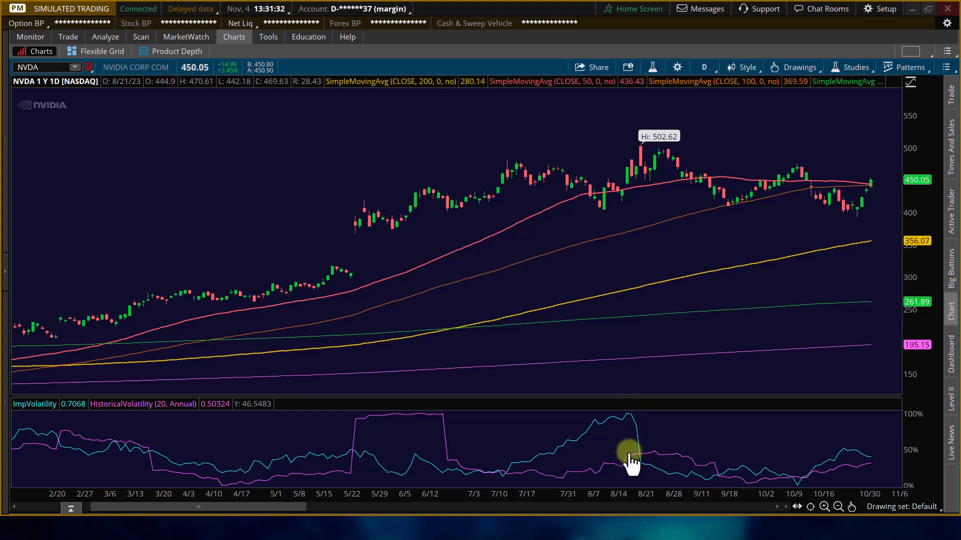
{"action": "mouse_move", "coordinate": [858, 472]}
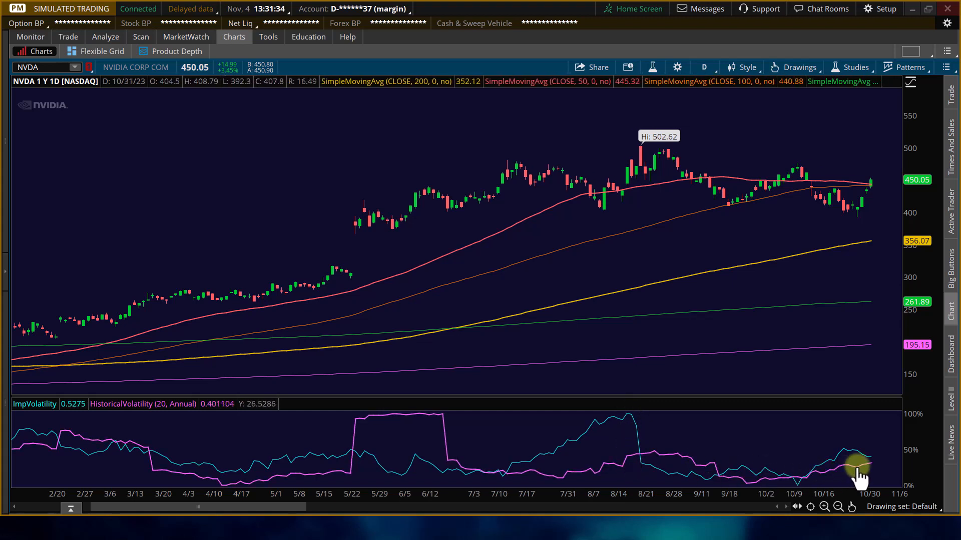
{"action": "mouse_move", "coordinate": [539, 472]}
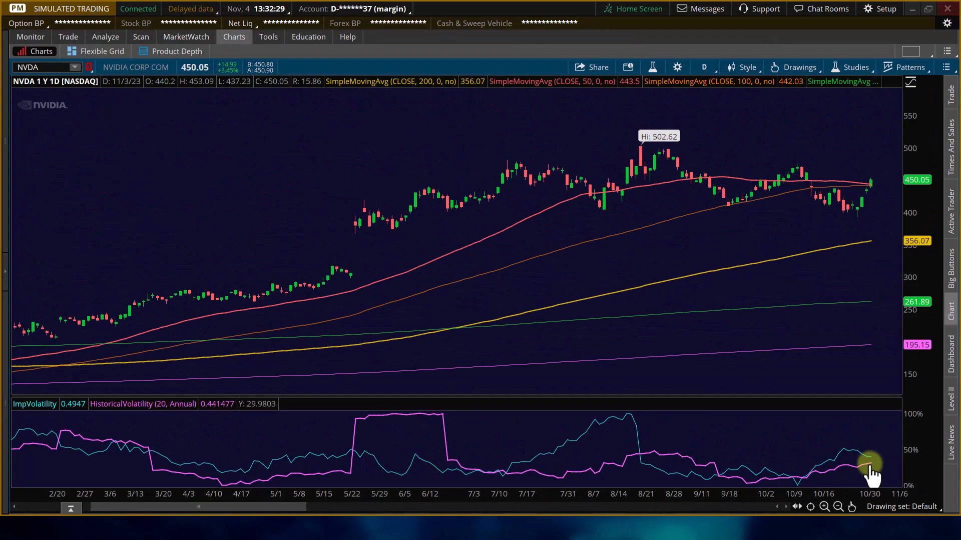
{"action": "mouse_move", "coordinate": [824, 156]}
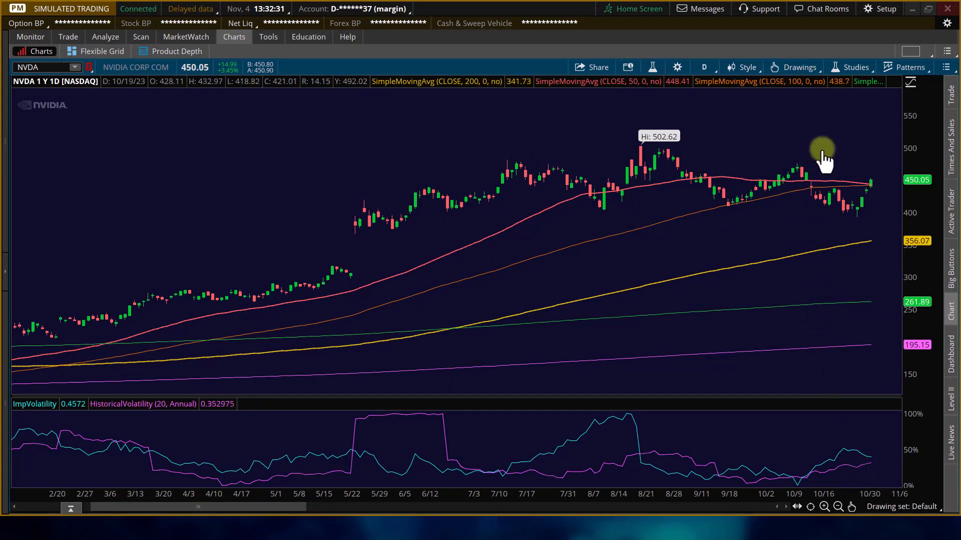
{"action": "left_click", "coordinate": [854, 67]}
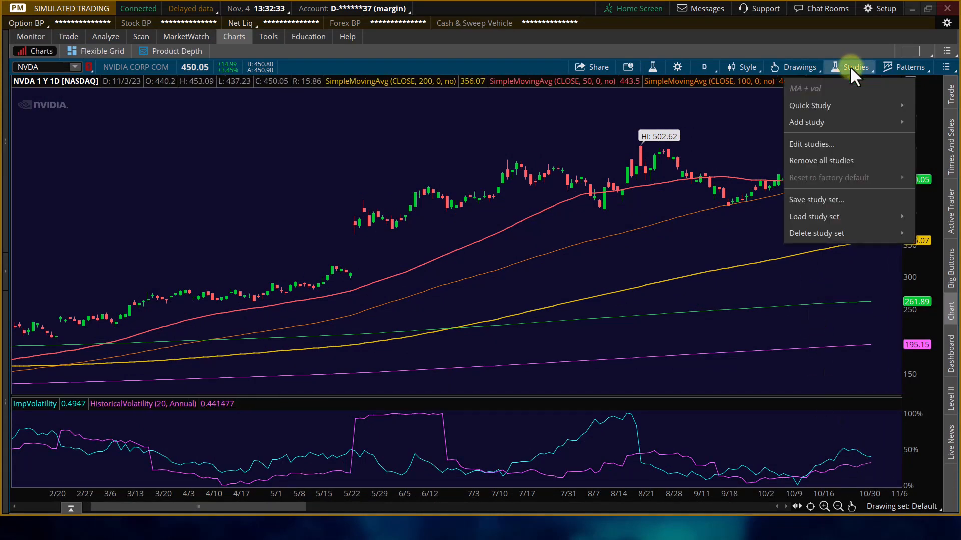
{"action": "left_click", "coordinate": [812, 144]}
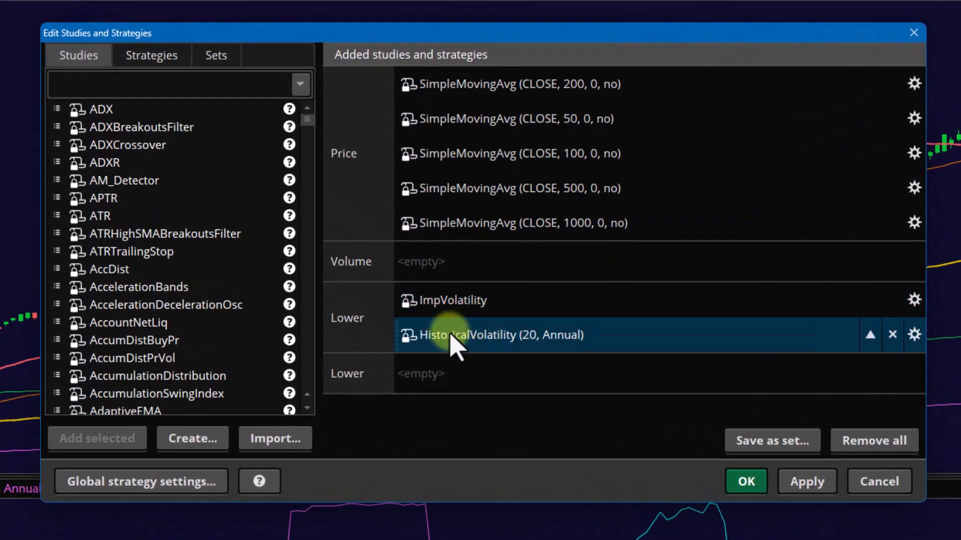
{"action": "mouse_move", "coordinate": [913, 333]}
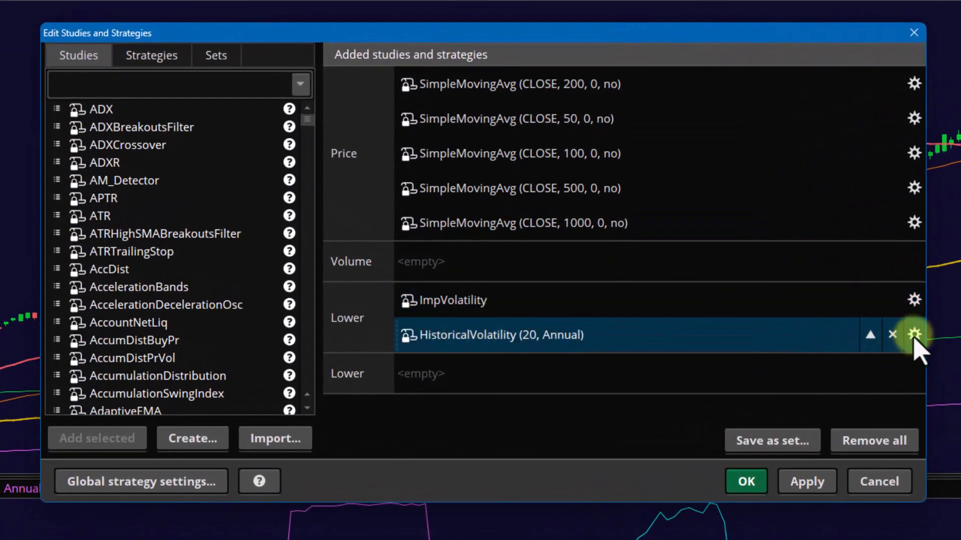
{"action": "left_click", "coordinate": [913, 334]}
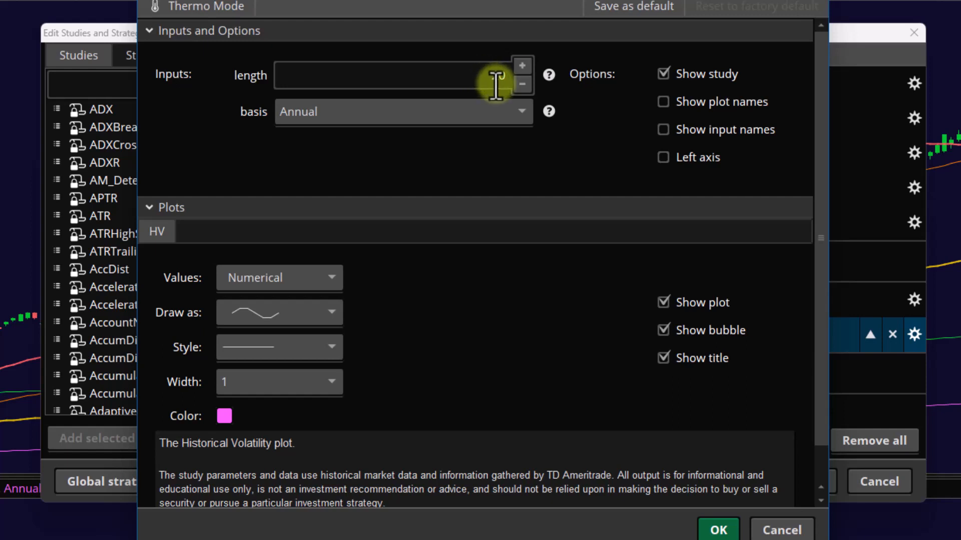
{"action": "type", "text": "20"}
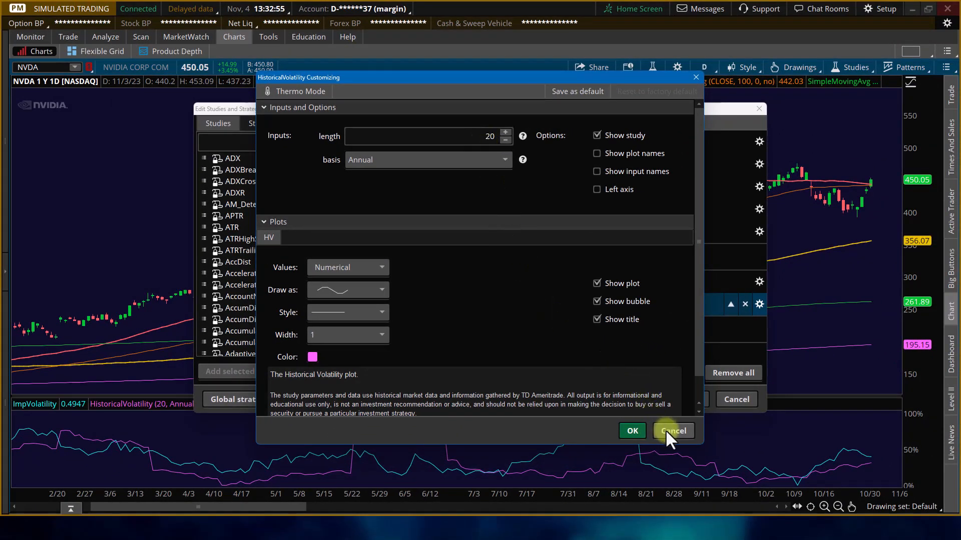
{"action": "left_click", "coordinate": [672, 430]}
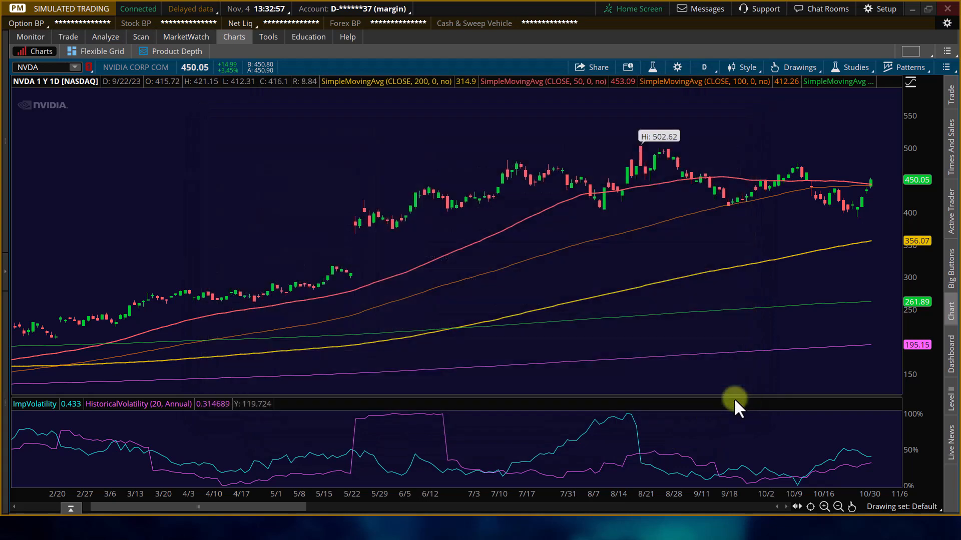
{"action": "mouse_move", "coordinate": [785, 454]}
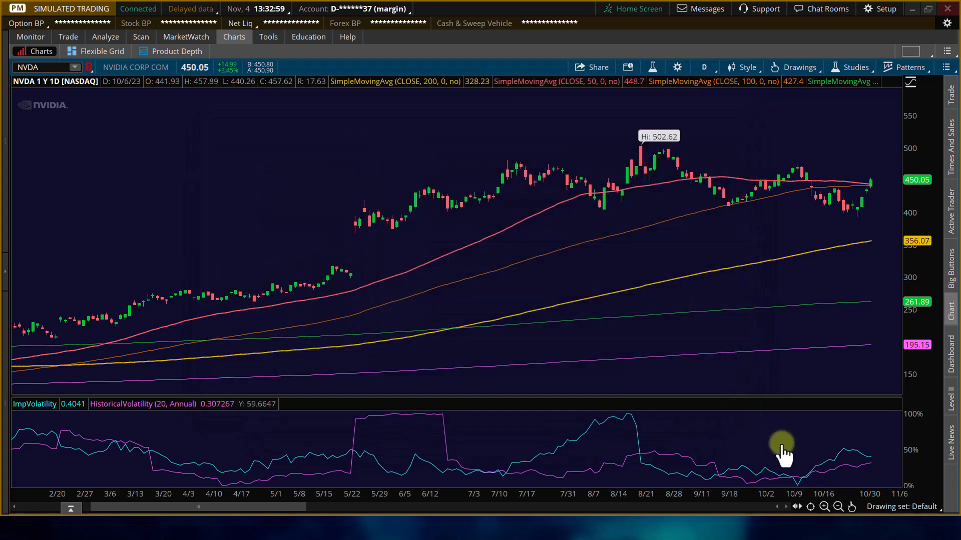
{"action": "mouse_move", "coordinate": [877, 472]}
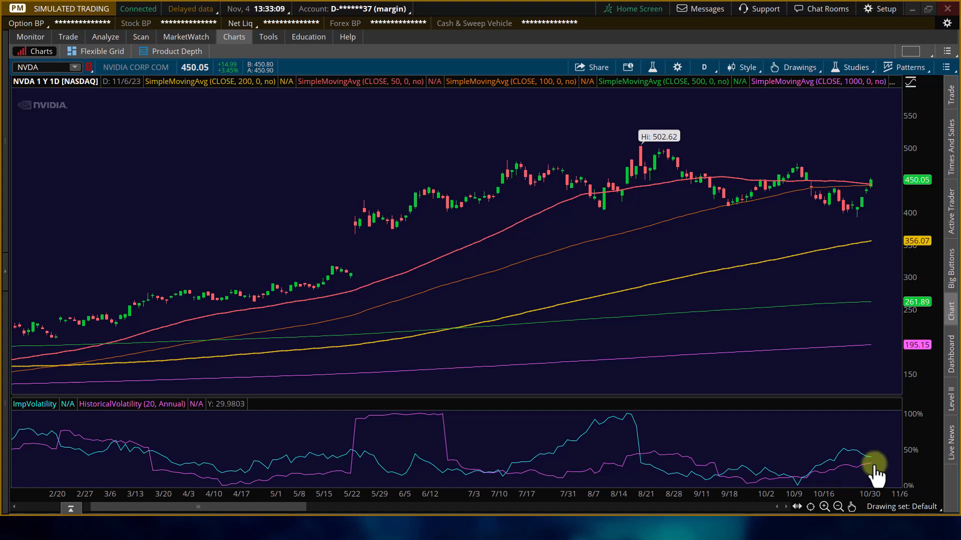
{"action": "mouse_move", "coordinate": [870, 466]}
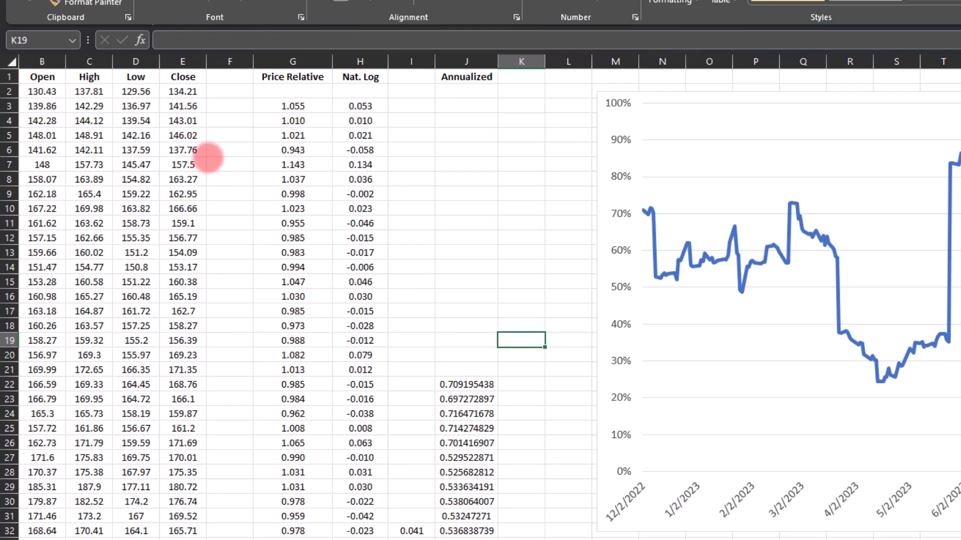
{"action": "mouse_move", "coordinate": [193, 90]}
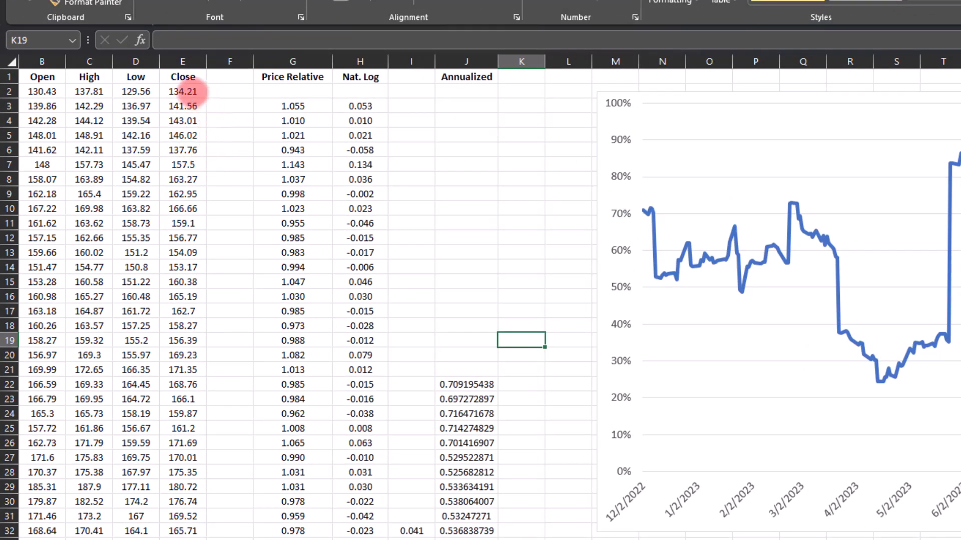
{"action": "left_click_drag", "start_coordinate": [183, 91], "coordinate": [182, 209]}
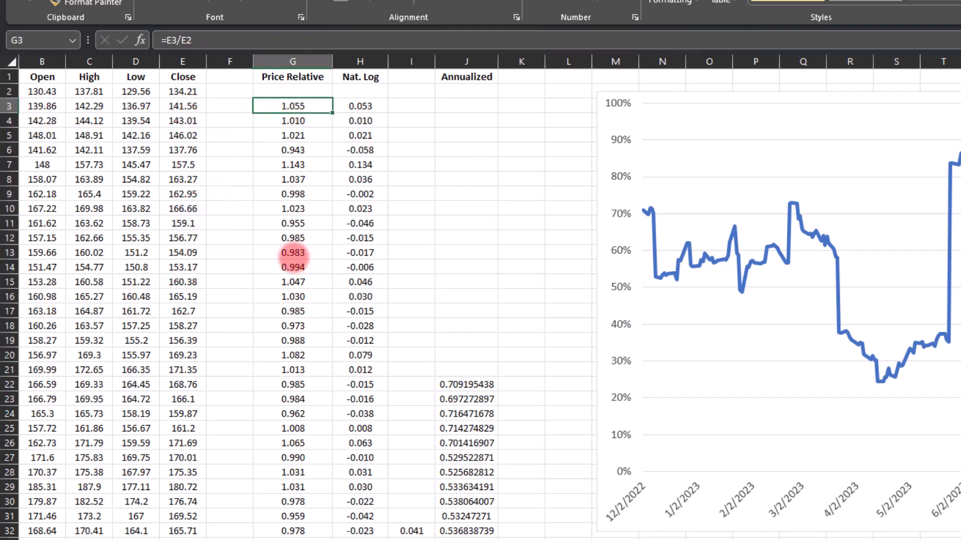
{"action": "left_click", "coordinate": [182, 106]}
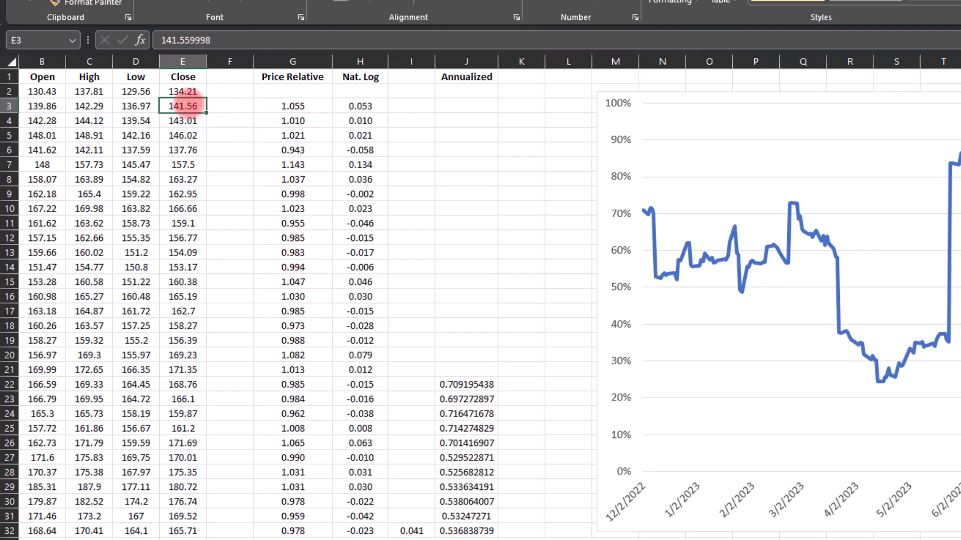
{"action": "left_click", "coordinate": [183, 91]}
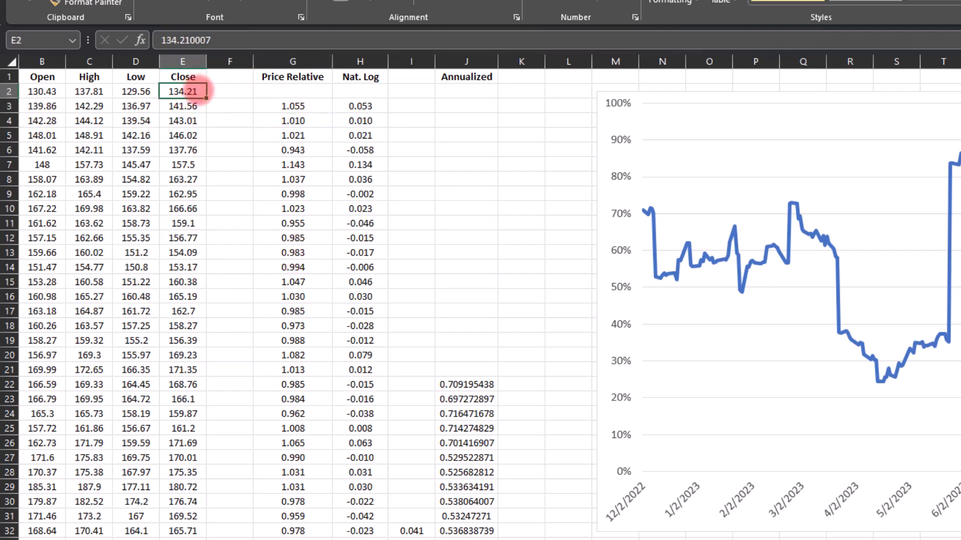
{"action": "left_click", "coordinate": [182, 107]}
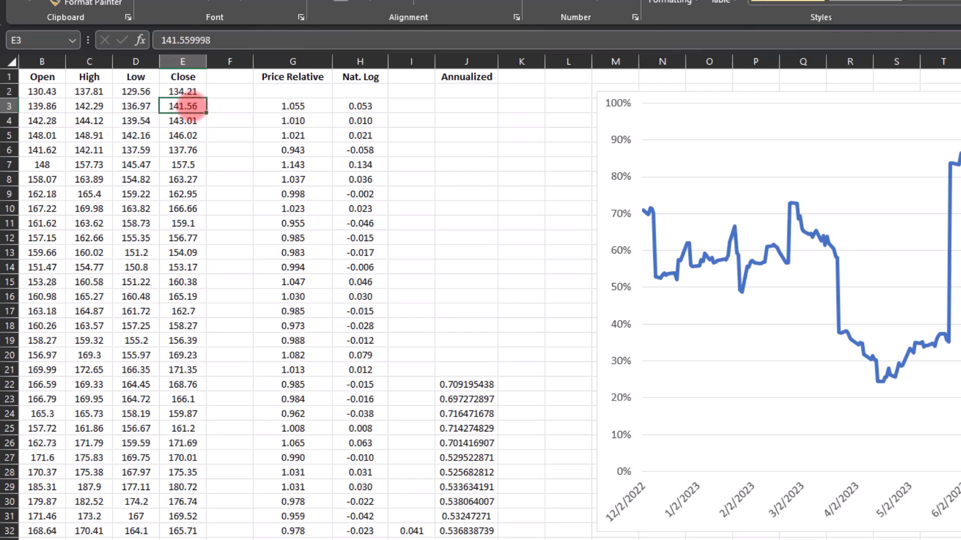
{"action": "left_click", "coordinate": [182, 91]}
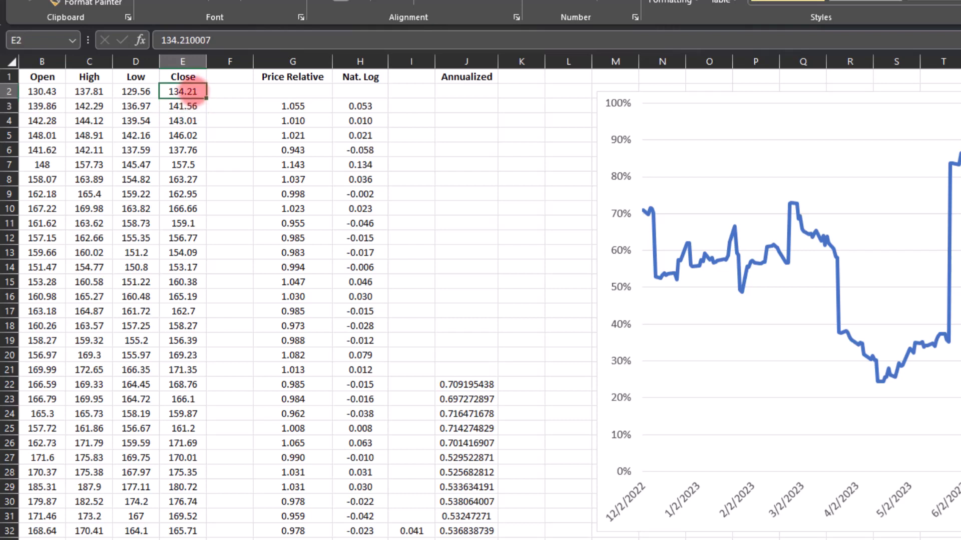
{"action": "left_click", "coordinate": [292, 106]}
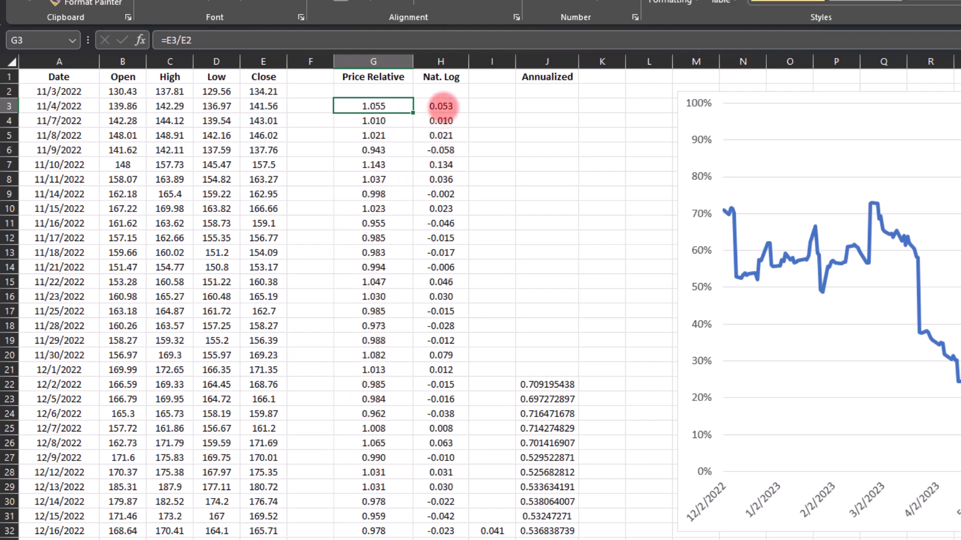
{"action": "left_click", "coordinate": [440, 106]}
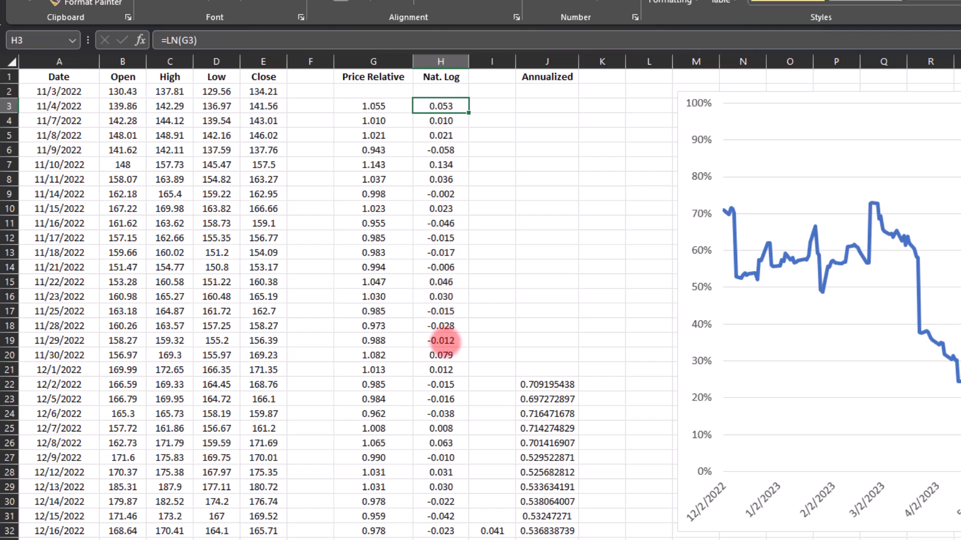
{"action": "left_click", "coordinate": [491, 384]}
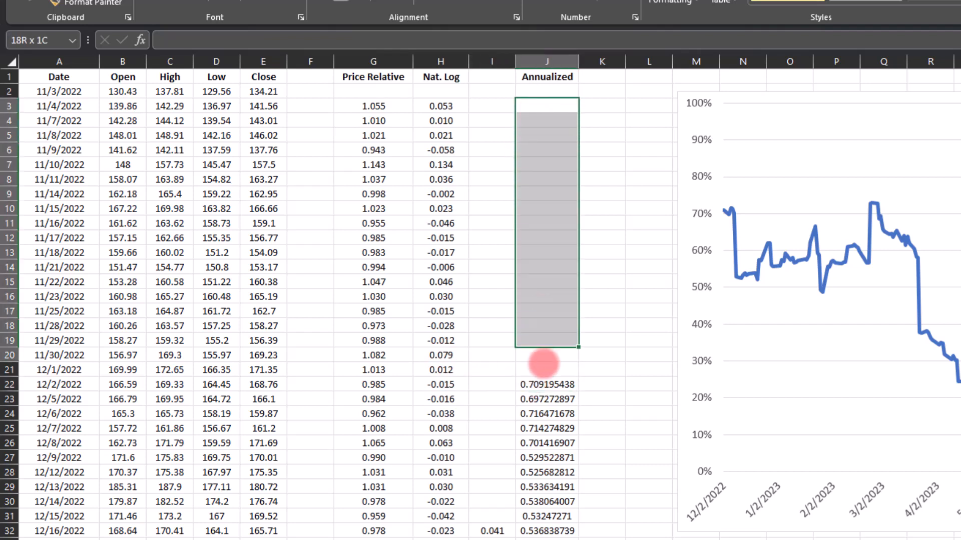
{"action": "left_click", "coordinate": [546, 384]}
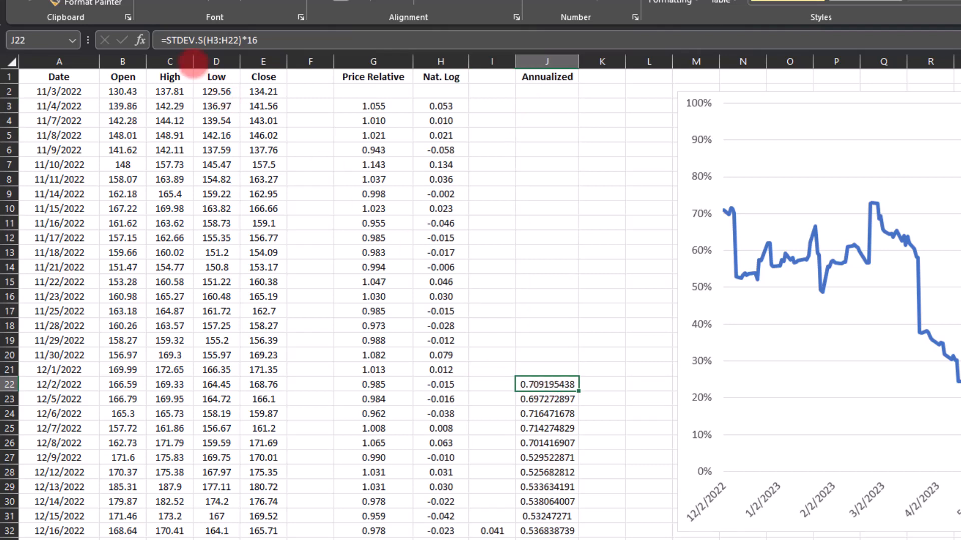
{"action": "mouse_move", "coordinate": [190, 49]}
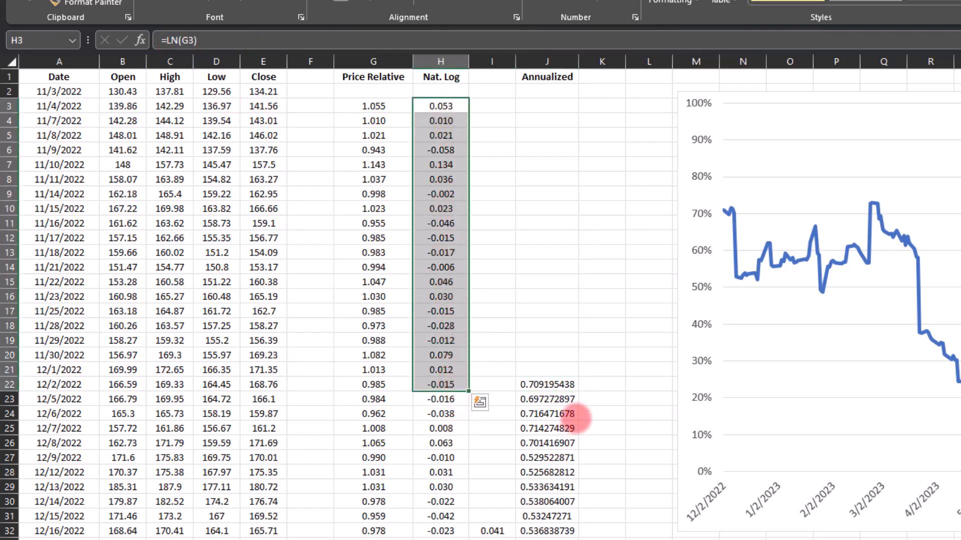
{"action": "left_click", "coordinate": [546, 384]}
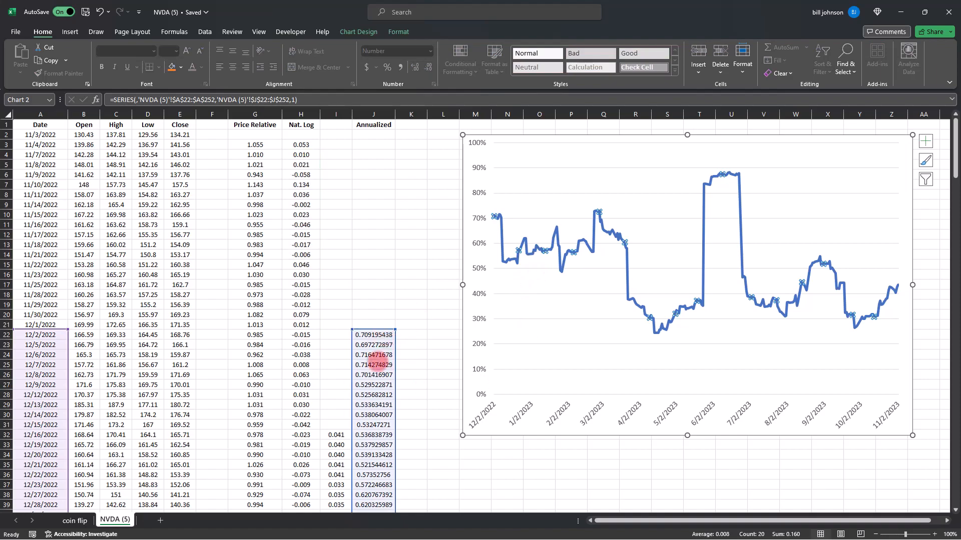
{"action": "scroll", "scroll_direction": "down", "scroll_amount": 3}
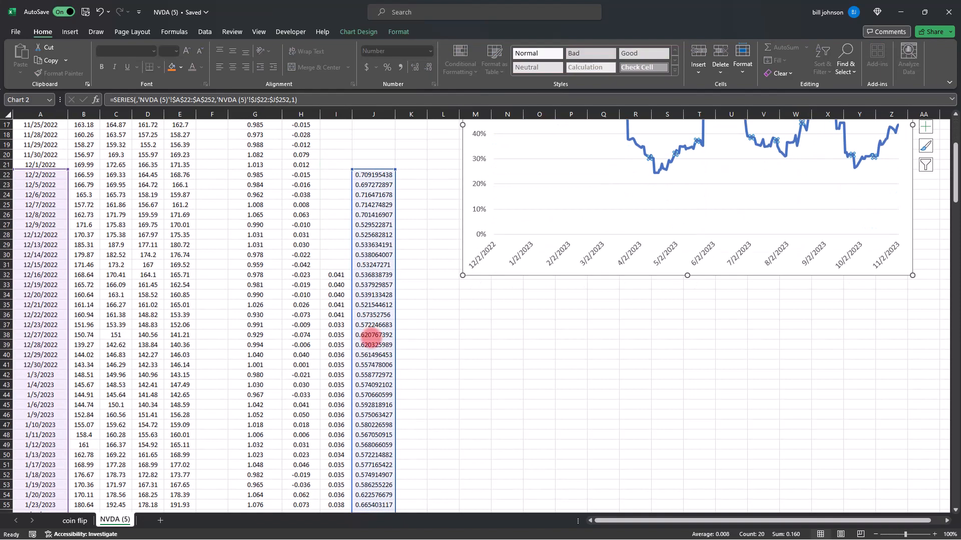
{"action": "scroll", "scroll_direction": "down", "scroll_amount": 3}
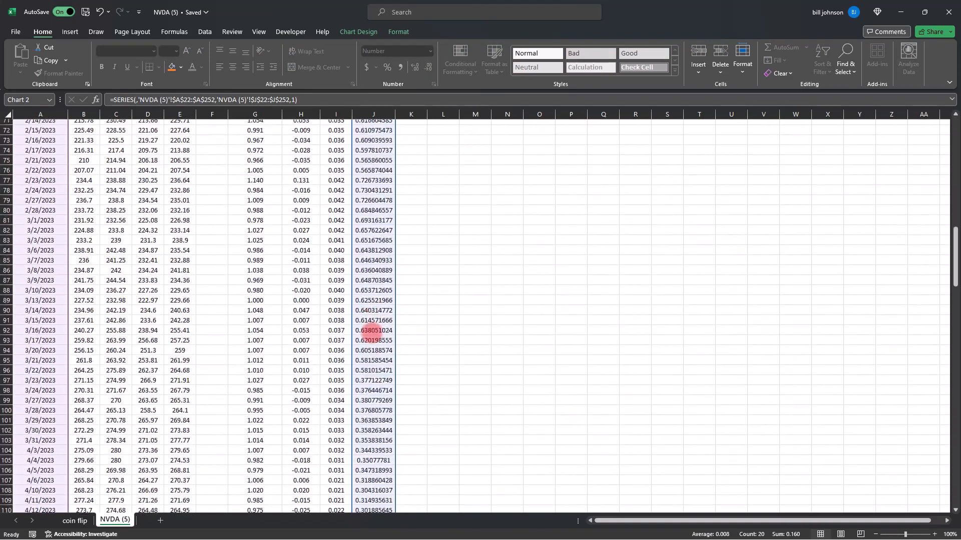
{"action": "scroll", "scroll_direction": "down", "scroll_amount": 3}
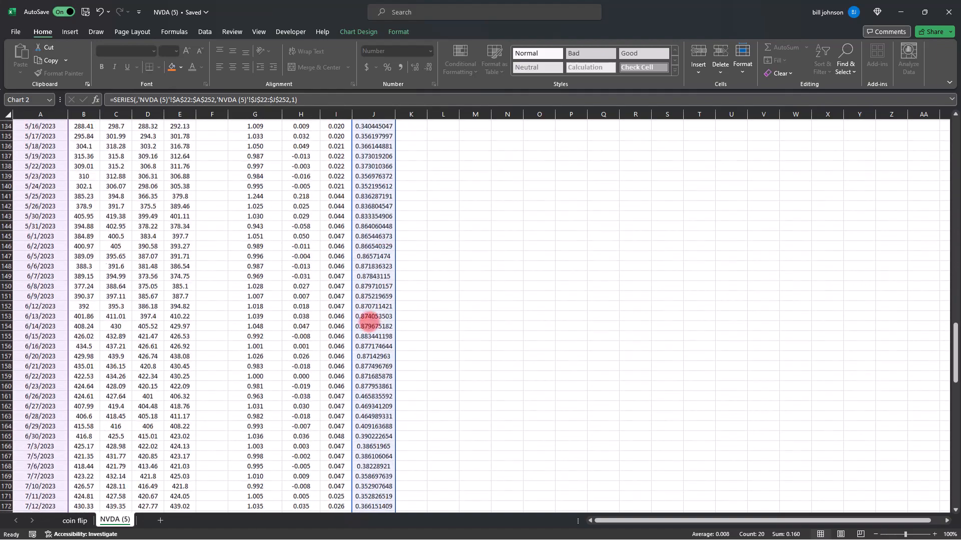
{"action": "scroll", "scroll_direction": "down", "scroll_amount": 3}
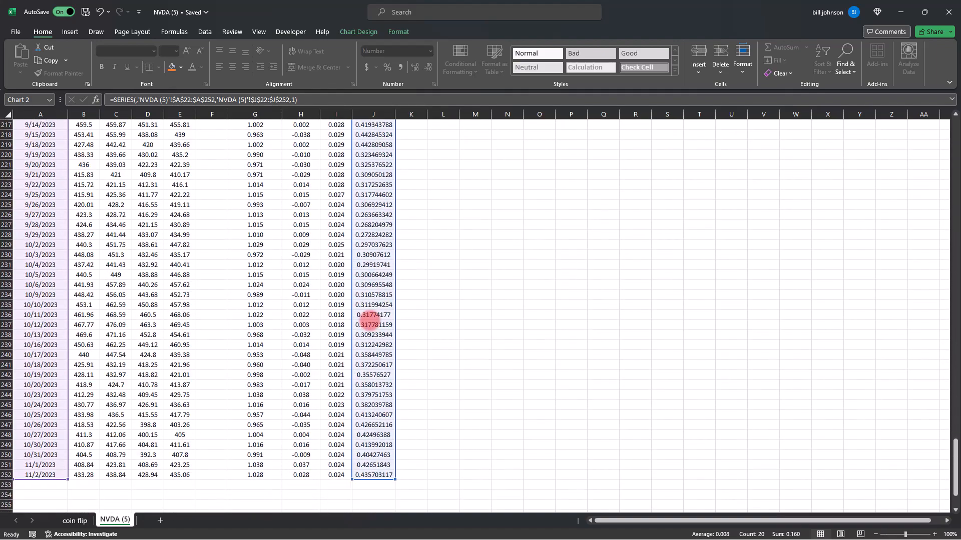